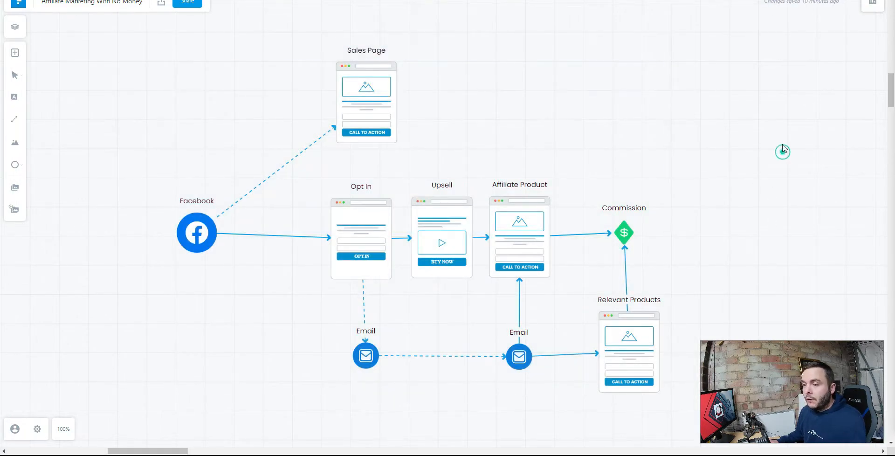
mouse_move(245, 154)
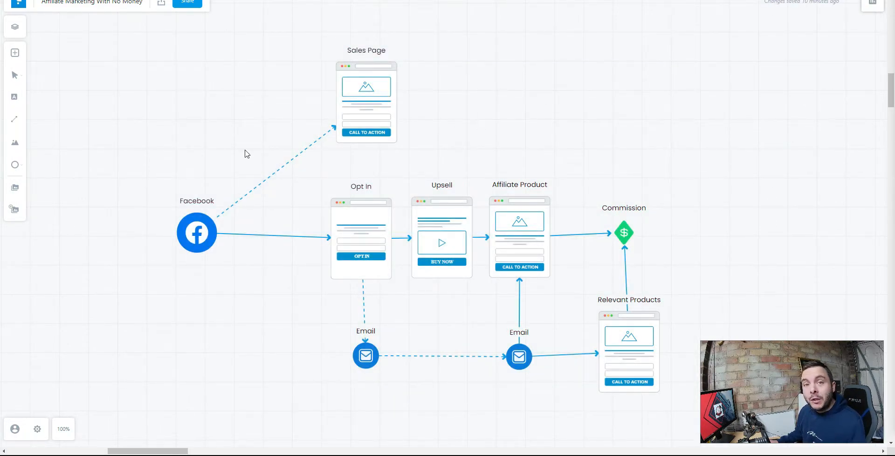
mouse_move(238, 175)
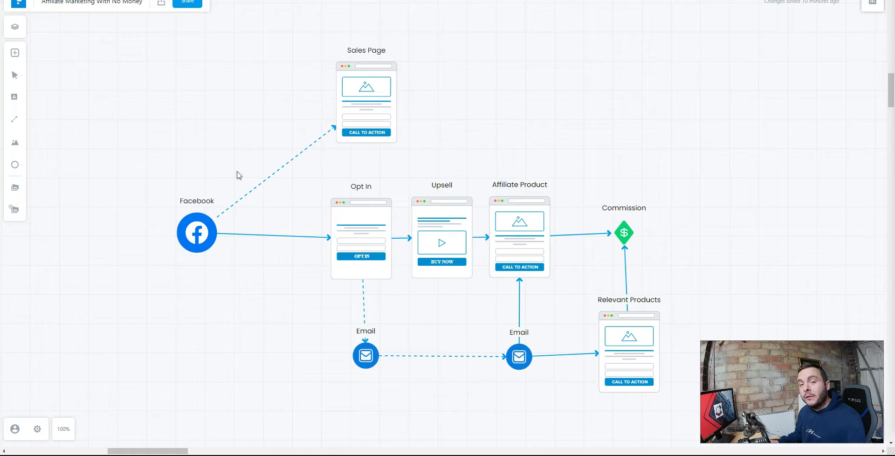
mouse_move(239, 143)
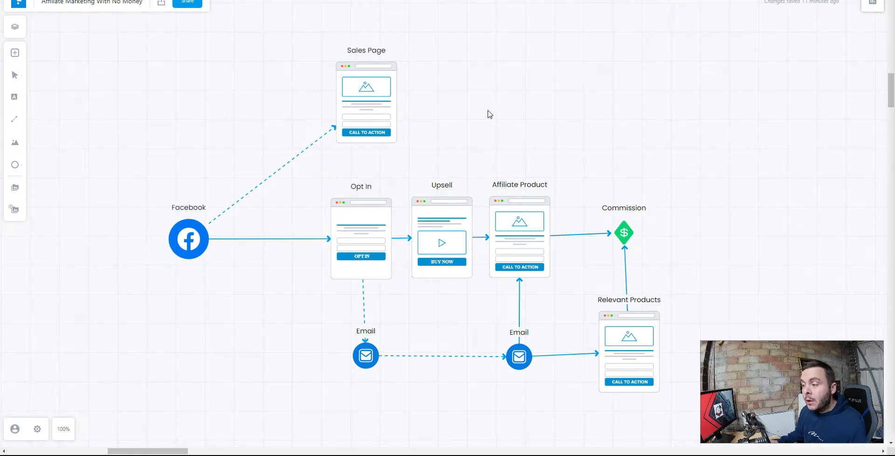
mouse_move(244, 222)
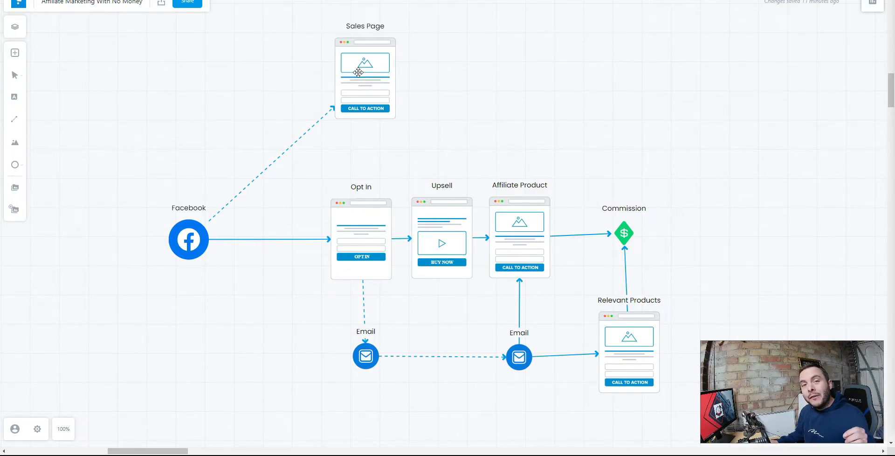
Step: Raise the Sales Page higher on the map, nudging the Facebook source slightly left
click(365, 77)
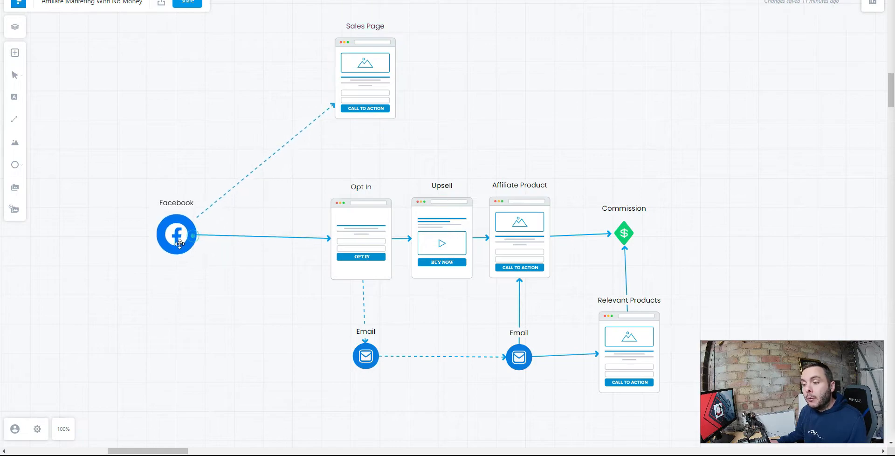
click(176, 234)
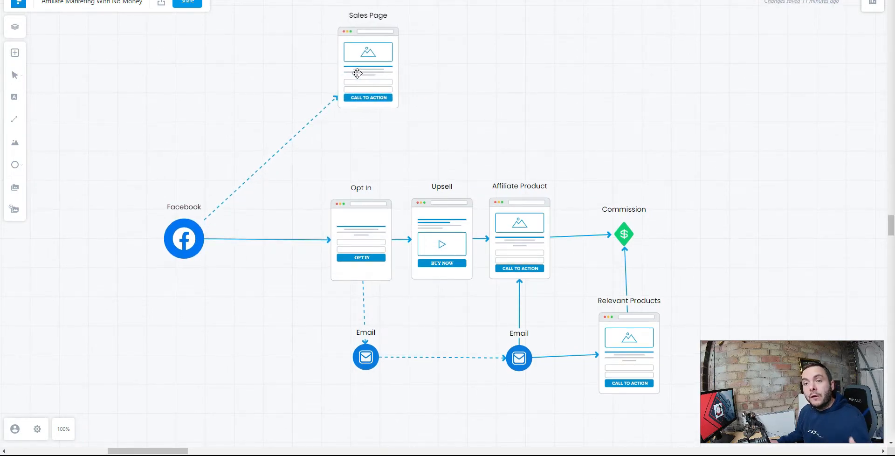
click(367, 67)
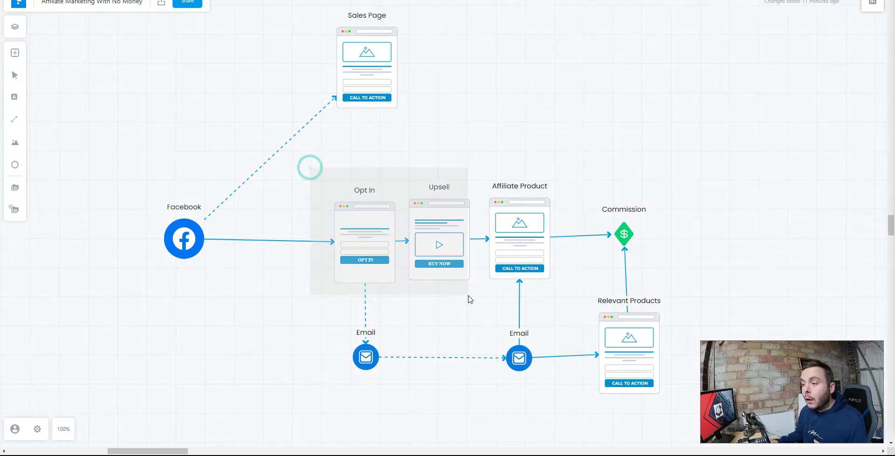
Step: Move the Opt In and Upsell pages together and nudge the Affiliate Product page into line
click(400, 240)
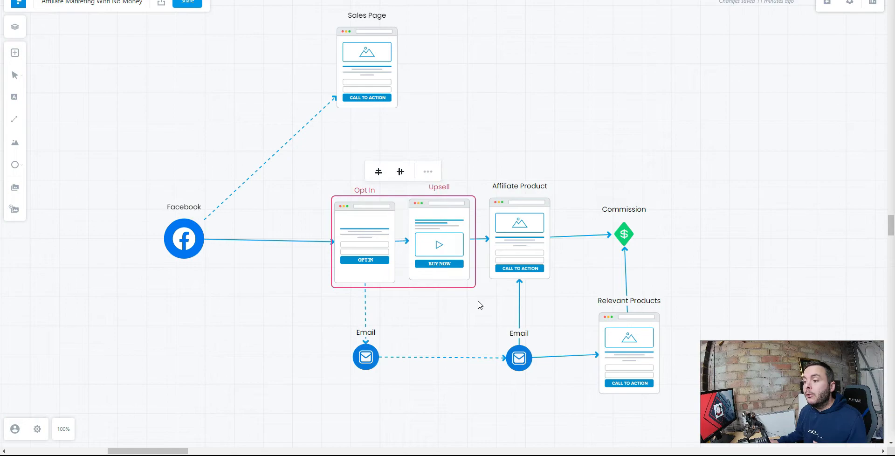
click(479, 305)
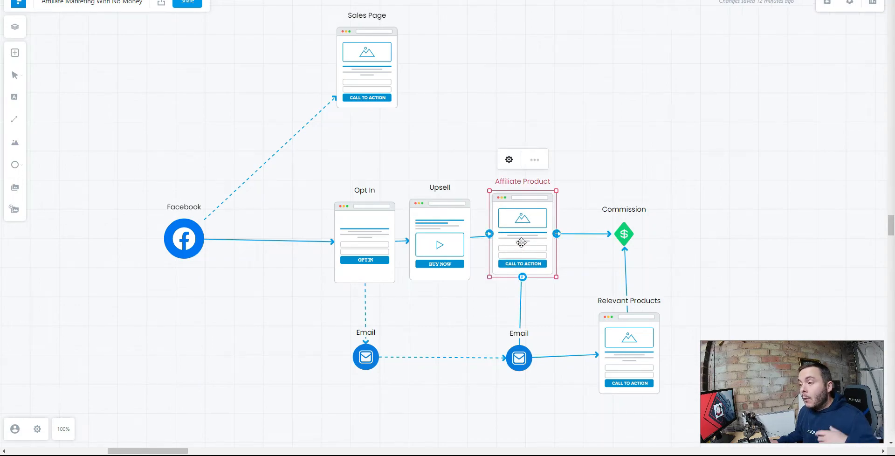
click(636, 114)
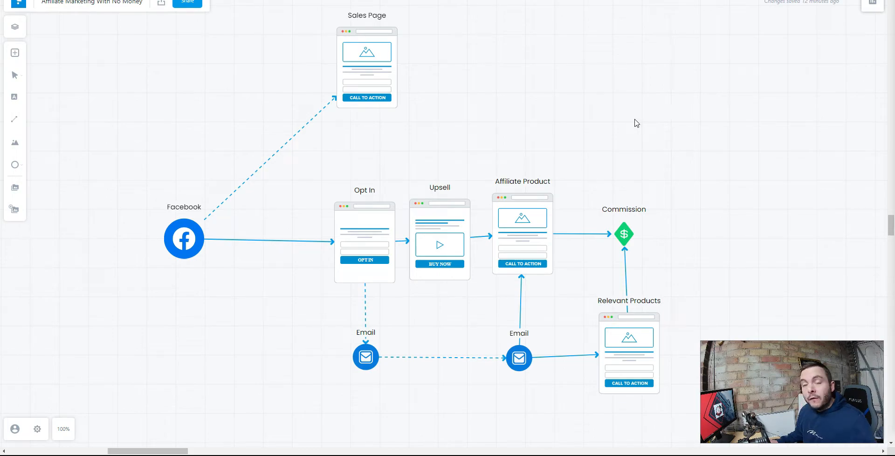
mouse_move(625, 135)
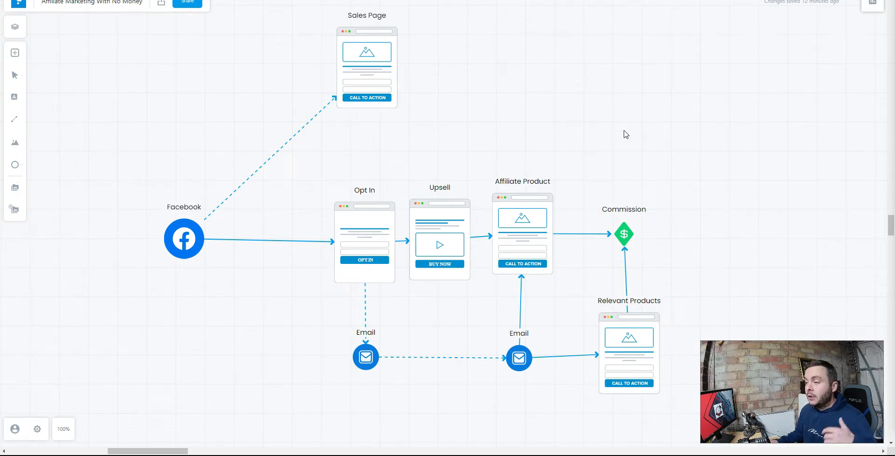
mouse_move(365, 352)
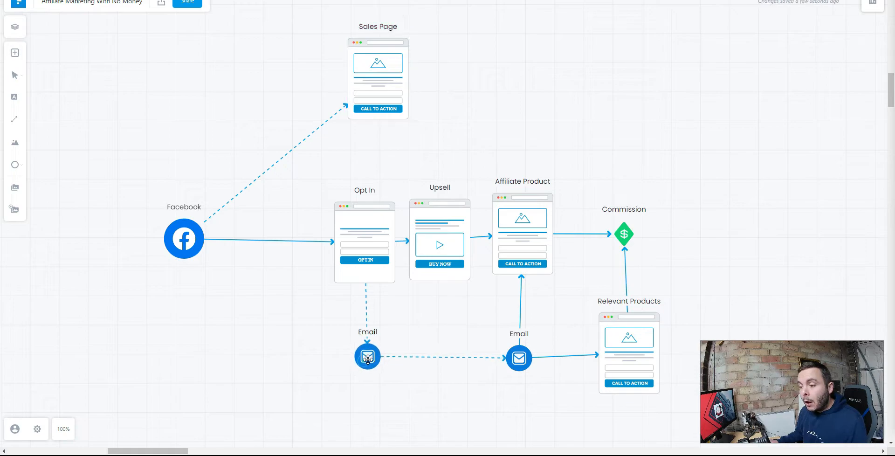
Step: Shift the Sales Page slightly right and reposition the Facebook traffic source
click(367, 357)
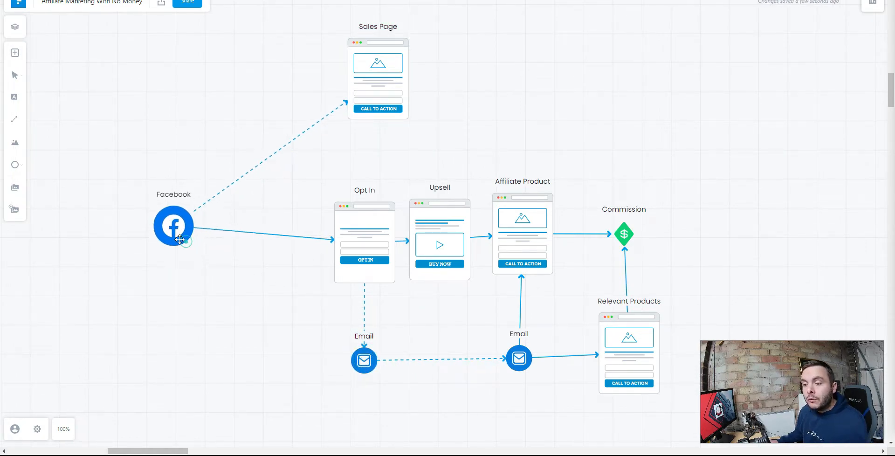
drag(173, 225, 182, 232)
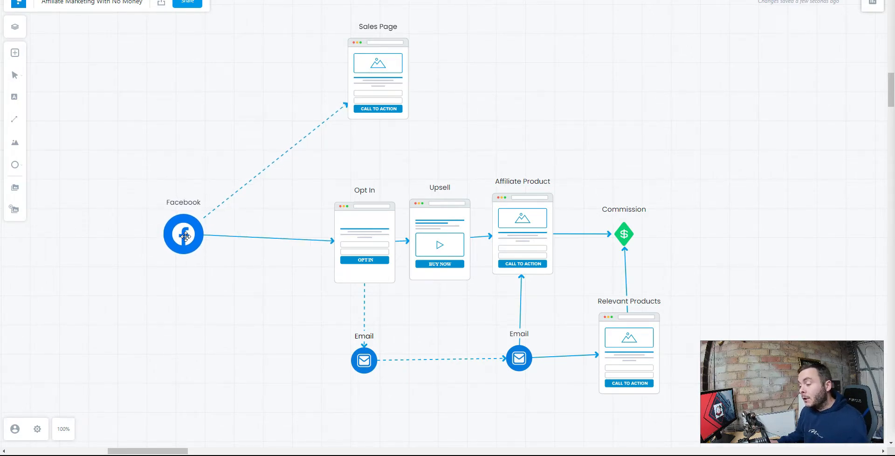
mouse_move(222, 301)
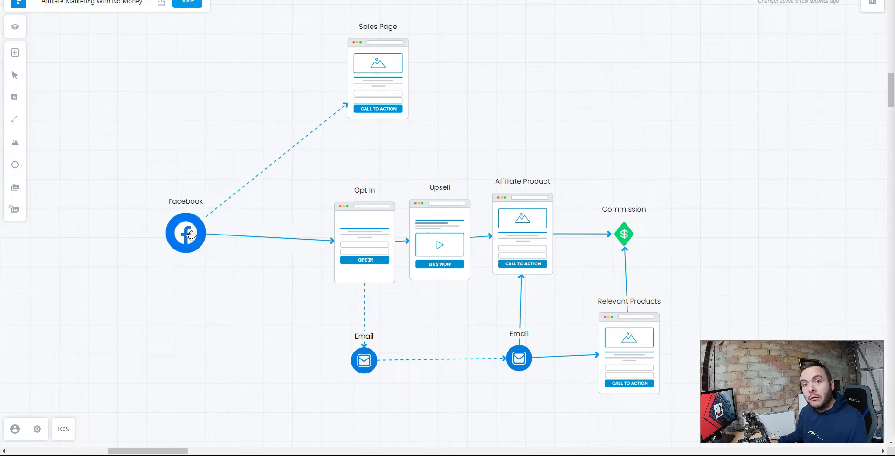
click(184, 233)
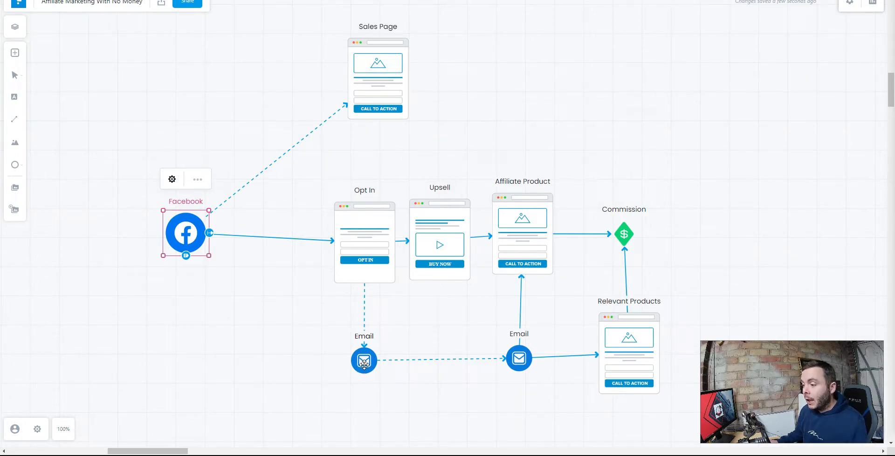
click(258, 314)
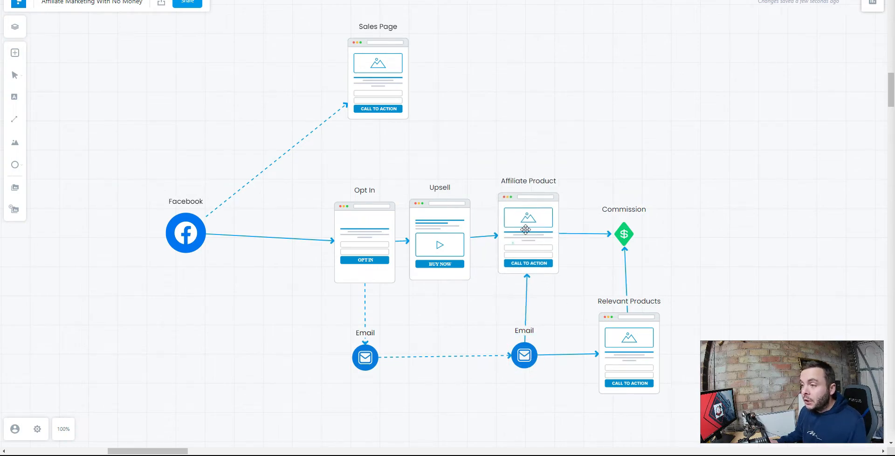
Step: Nudge the Affiliate Product and Opt In pages, then align Relevant Products and the Commission marker
drag(525, 229, 523, 224)
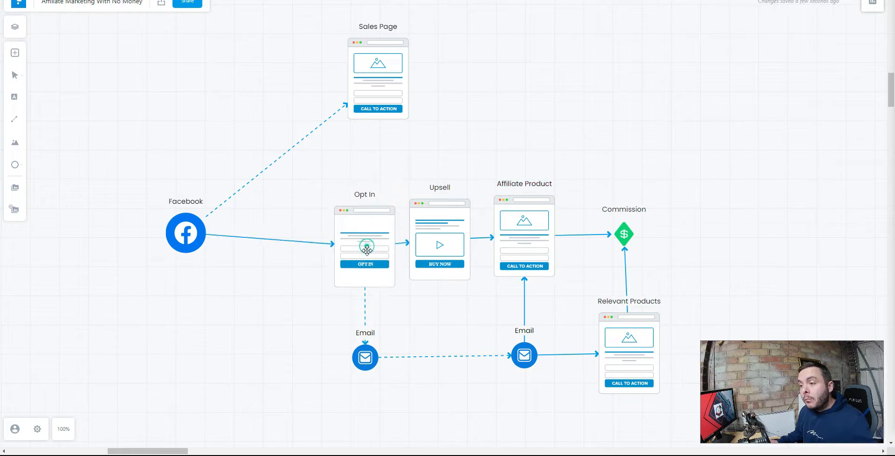
click(365, 245)
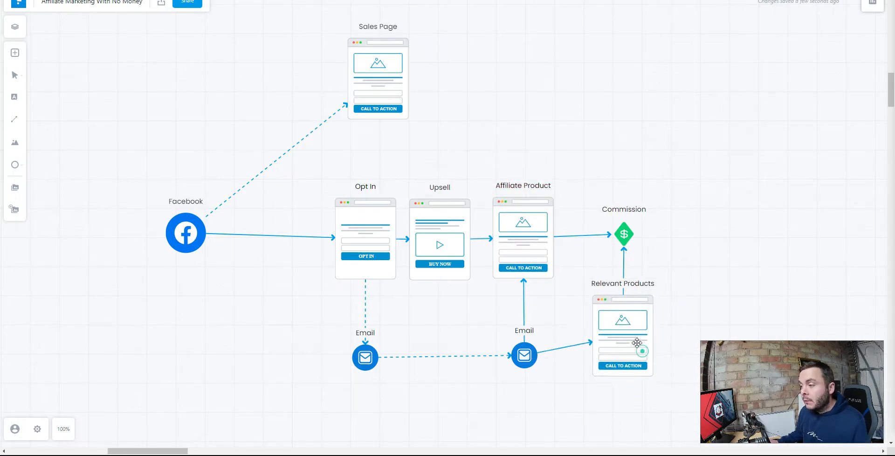
click(622, 334)
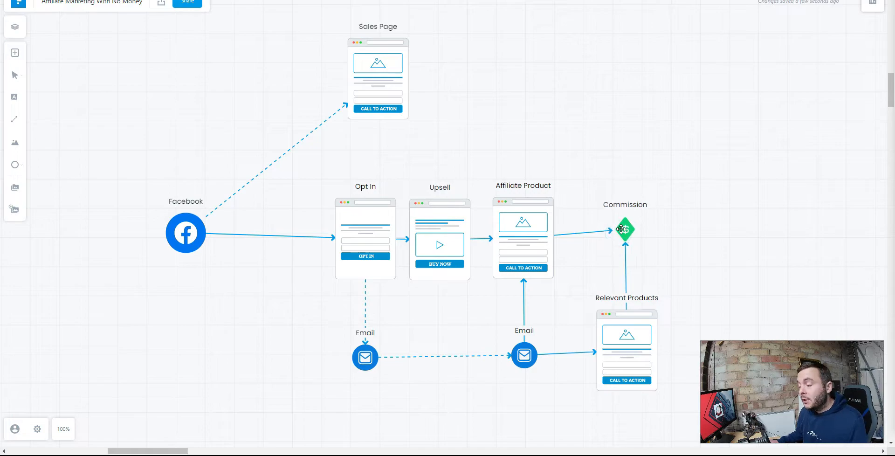
click(625, 230)
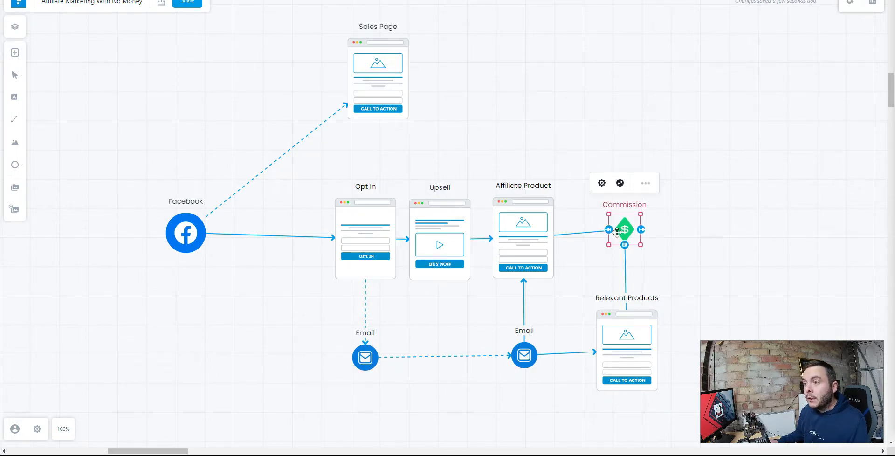
mouse_move(663, 237)
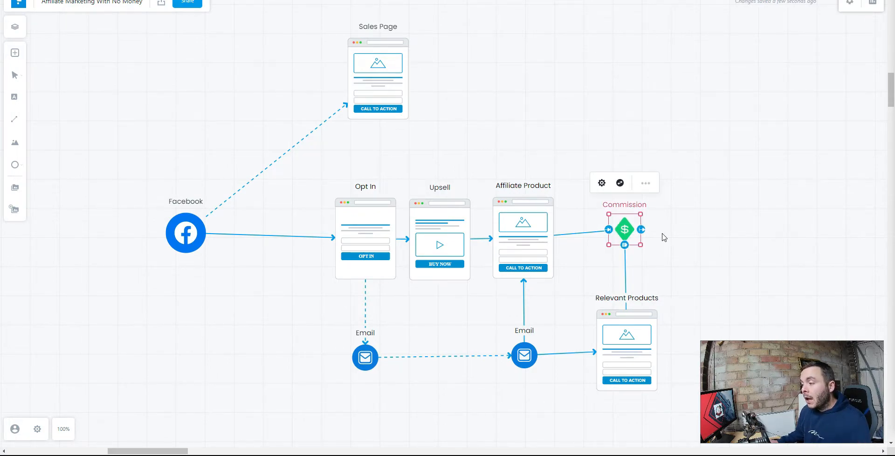
click(186, 233)
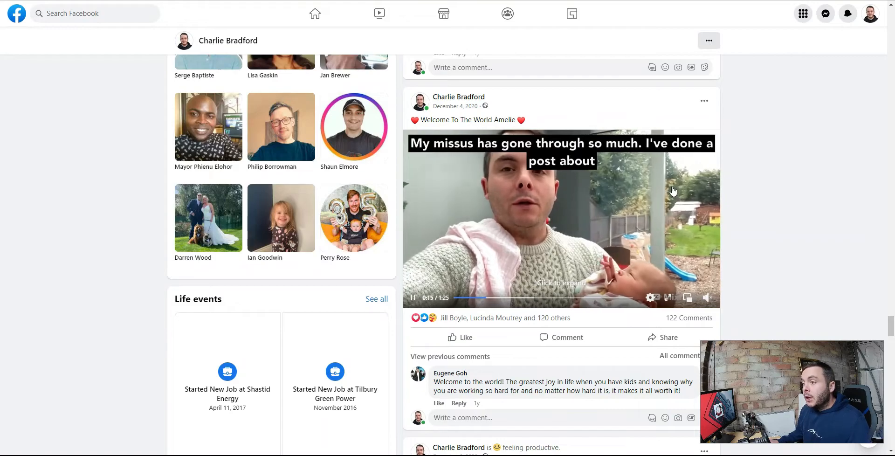
scroll(down, 3)
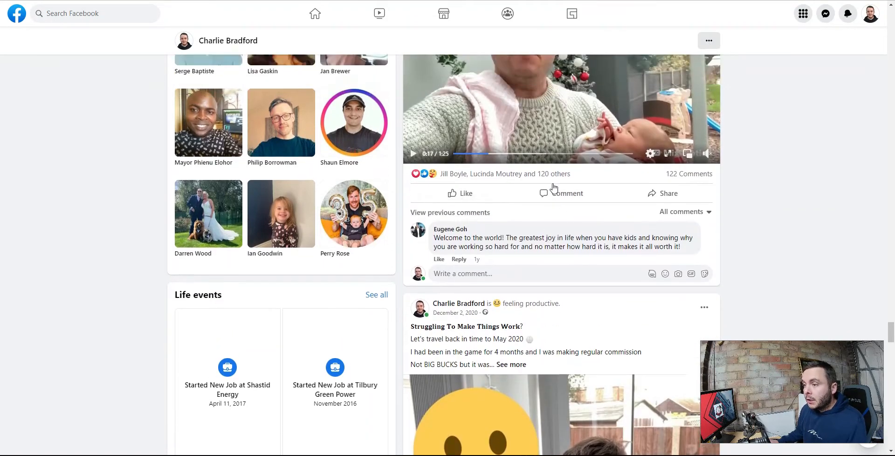
scroll(down, 3)
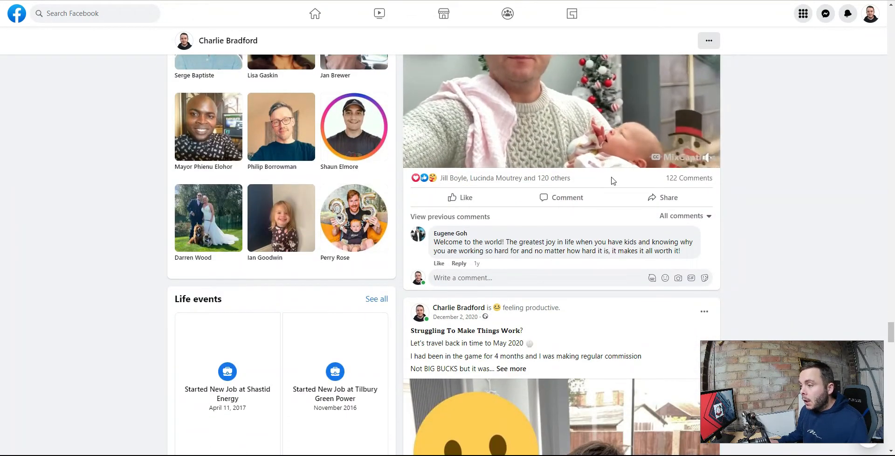
scroll(down, 3)
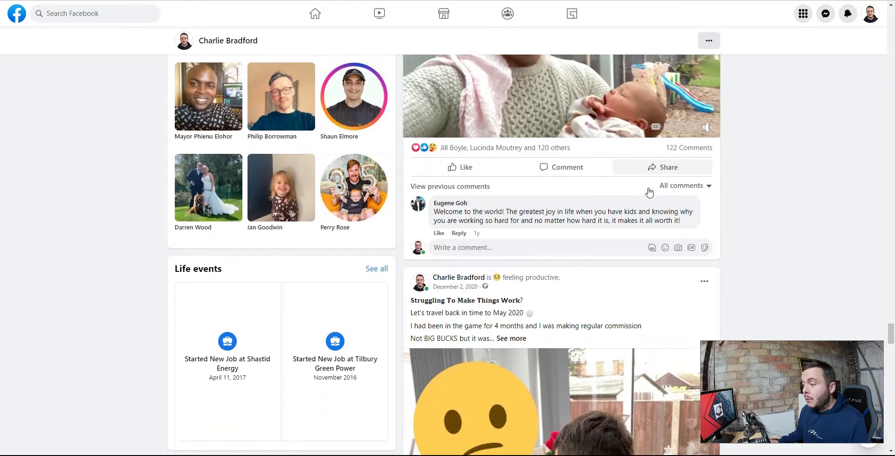
scroll(down, 3)
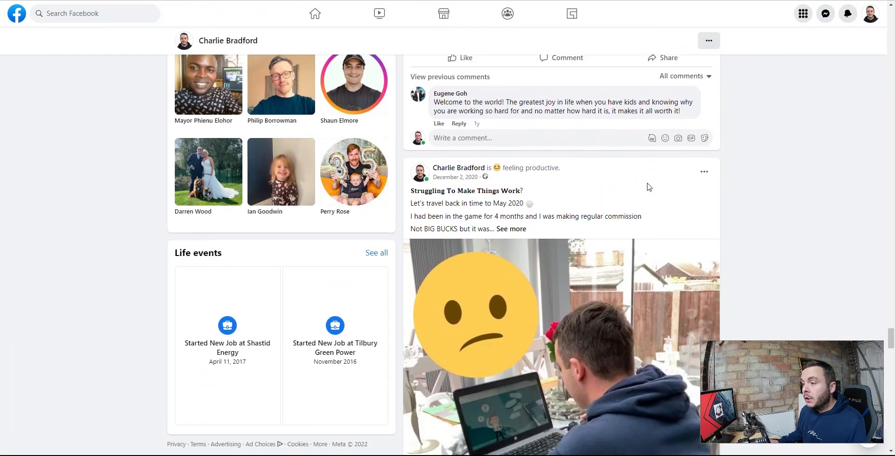
scroll(down, 3)
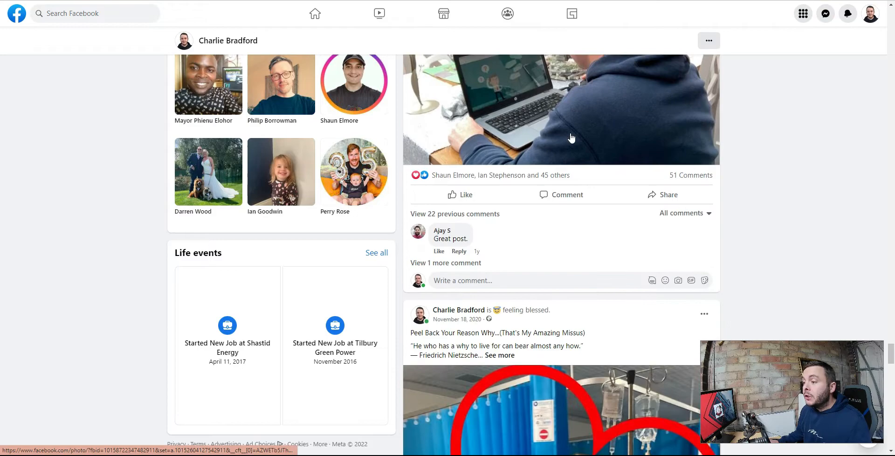
scroll(down, 3)
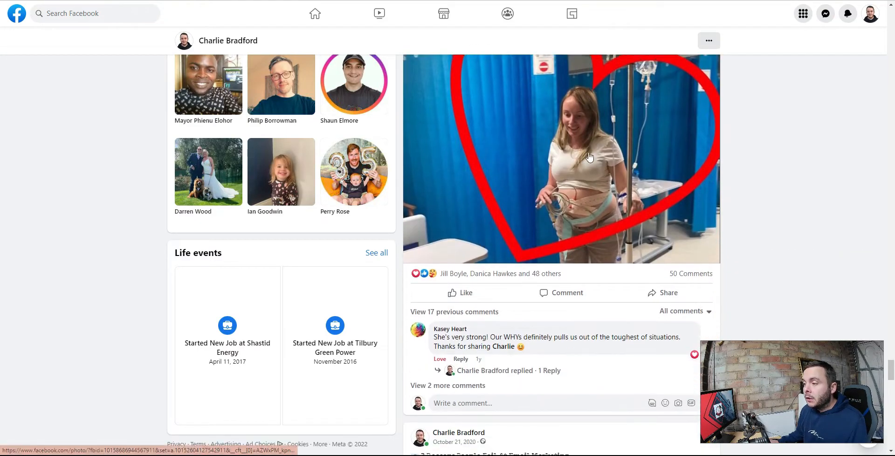
scroll(down, 3)
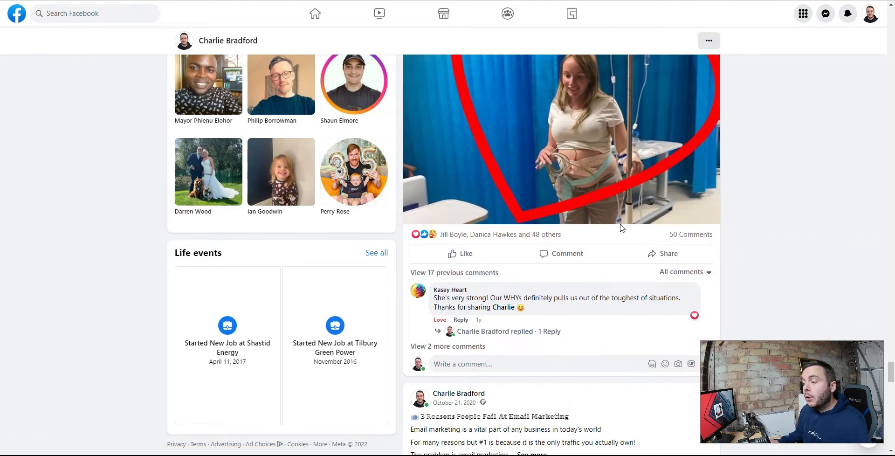
mouse_move(523, 318)
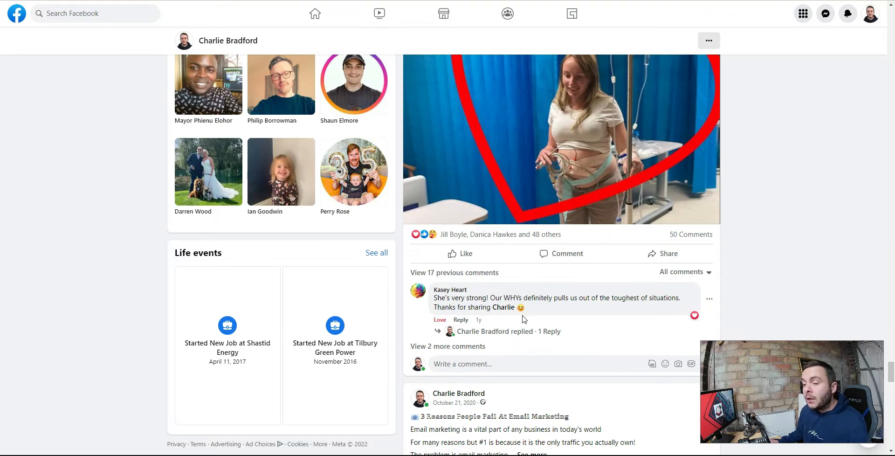
mouse_move(547, 297)
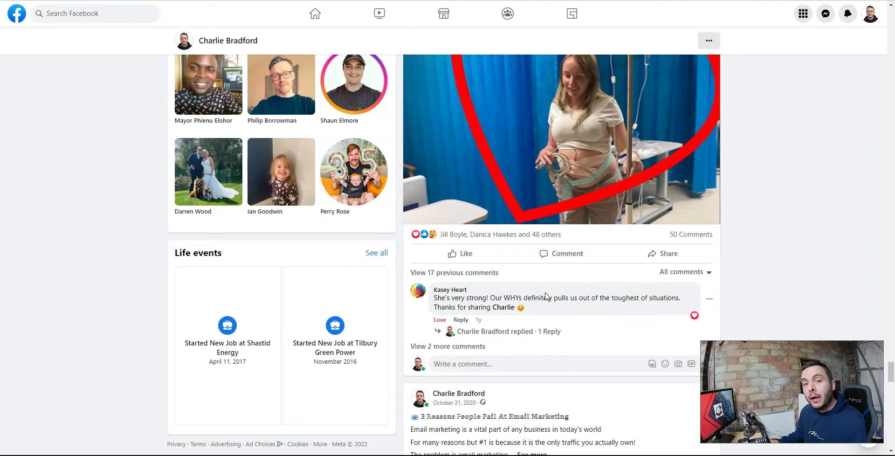
mouse_move(835, 25)
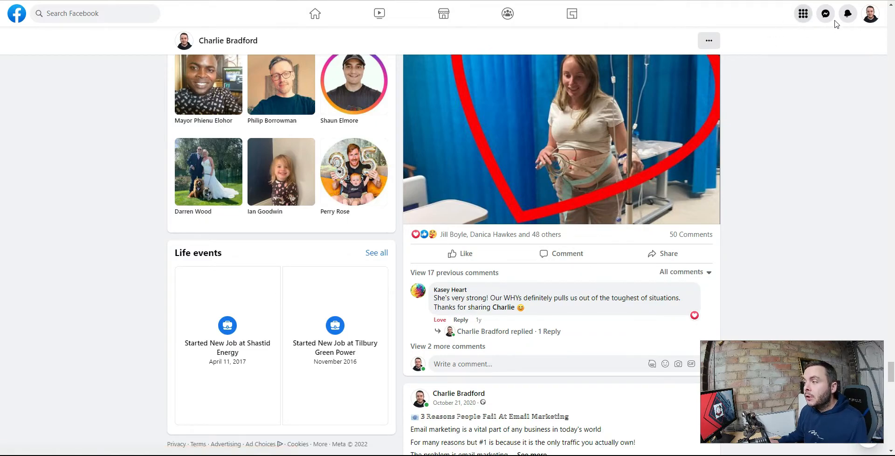
mouse_move(654, 238)
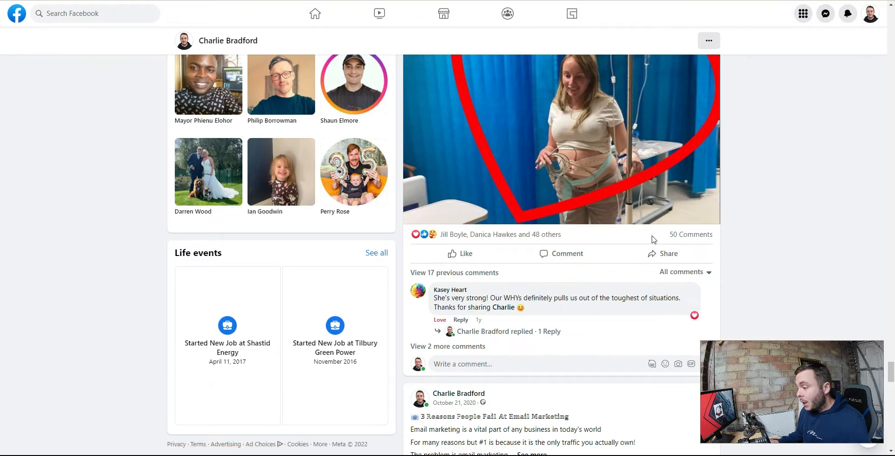
mouse_move(645, 399)
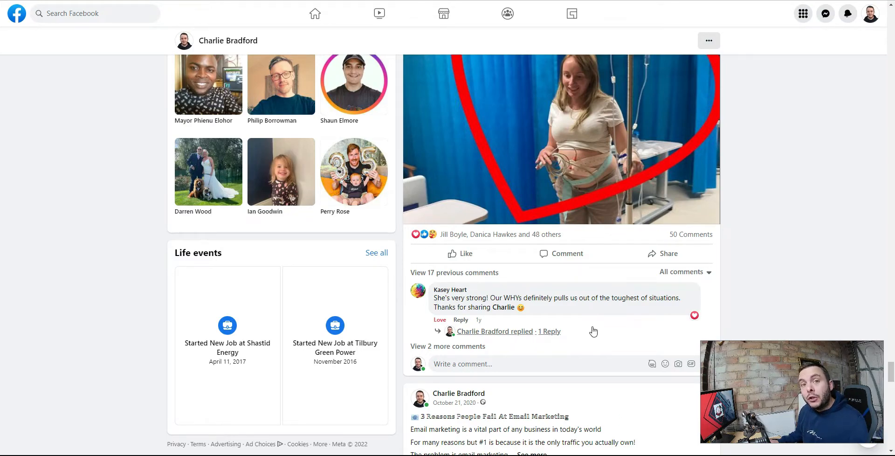
mouse_move(602, 362)
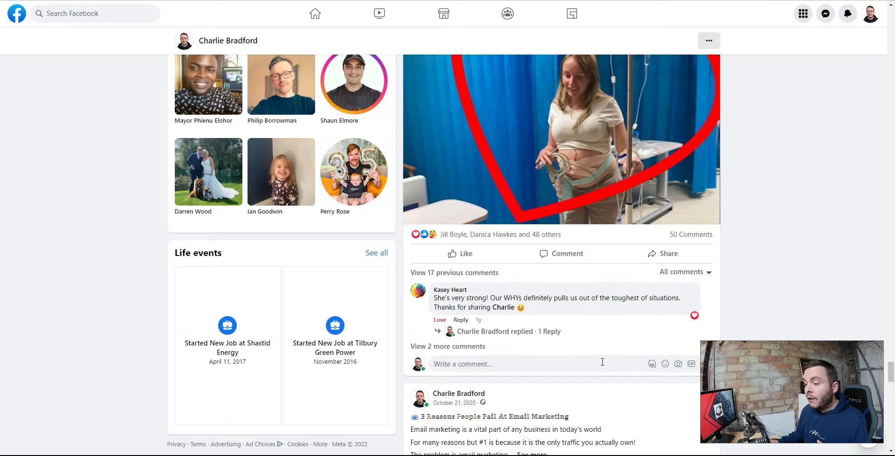
scroll(down, 3)
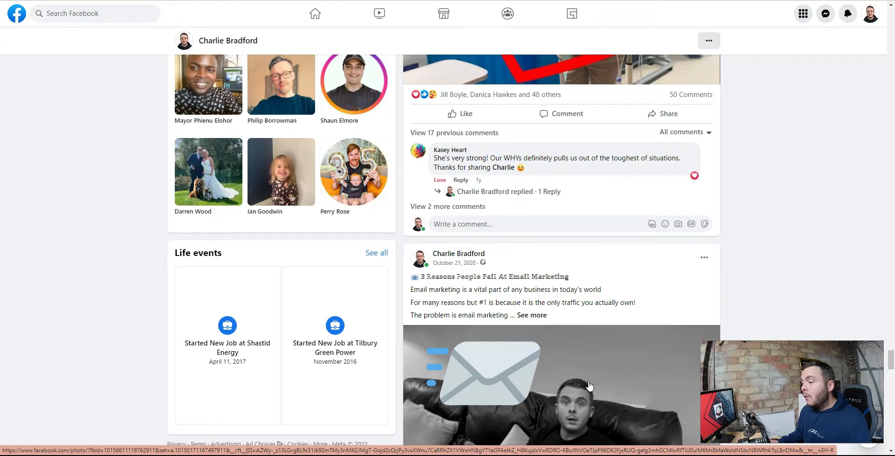
mouse_move(680, 315)
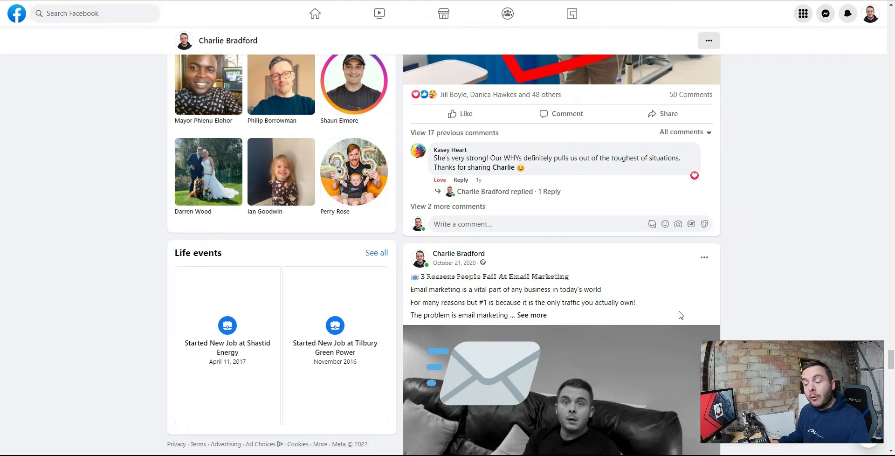
mouse_move(688, 314)
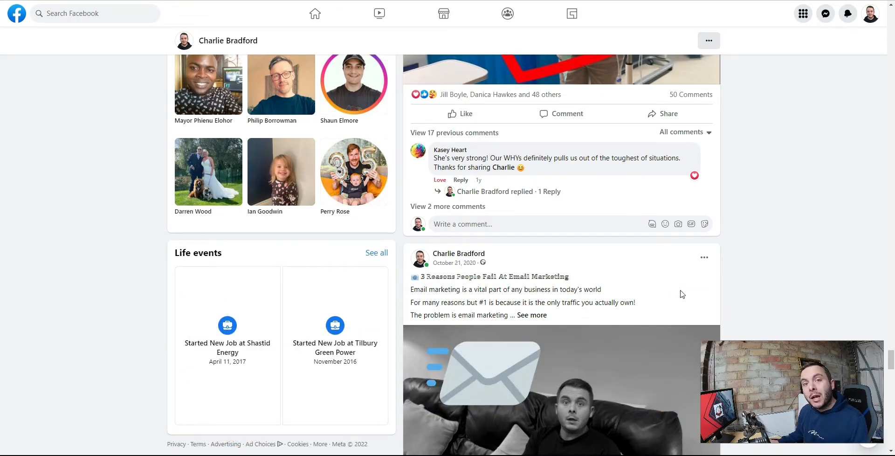
mouse_move(686, 284)
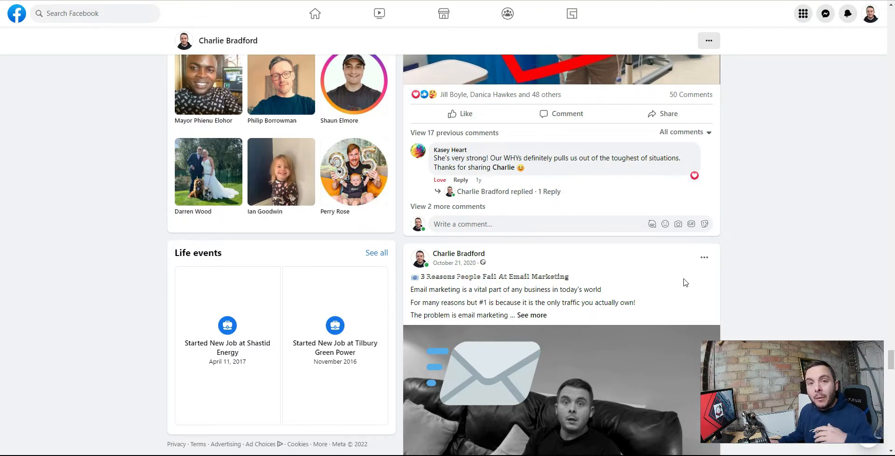
mouse_move(692, 279)
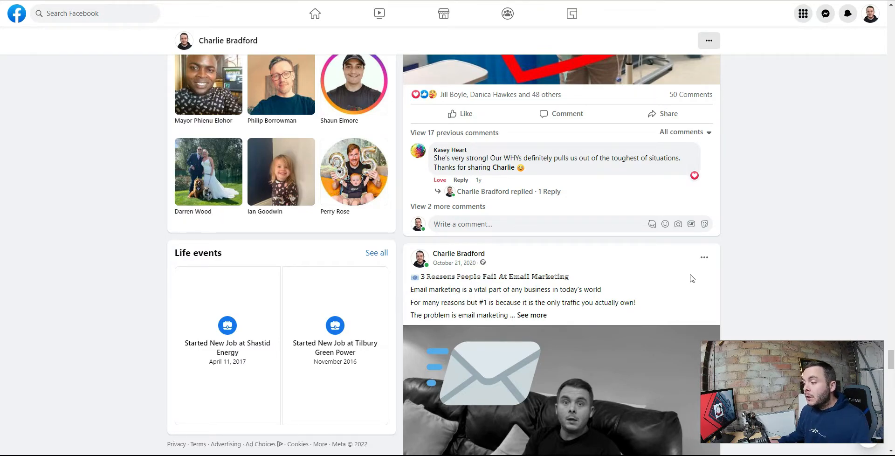
scroll(down, 3)
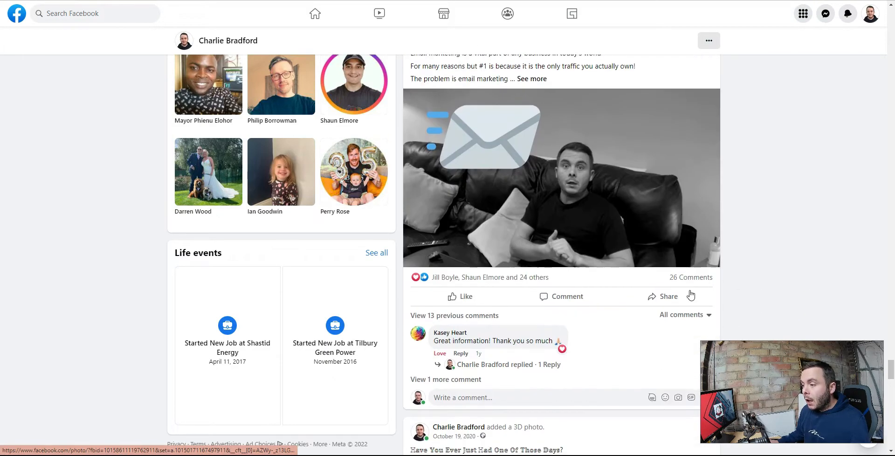
scroll(down, 3)
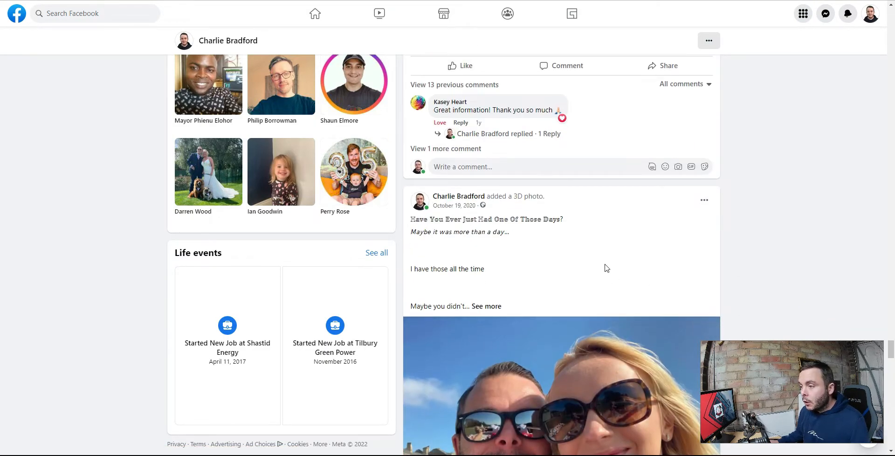
scroll(down, 3)
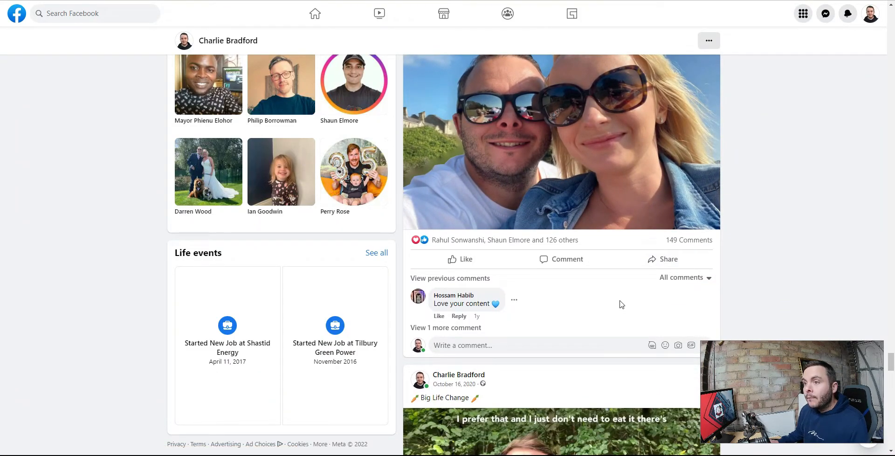
mouse_move(616, 287)
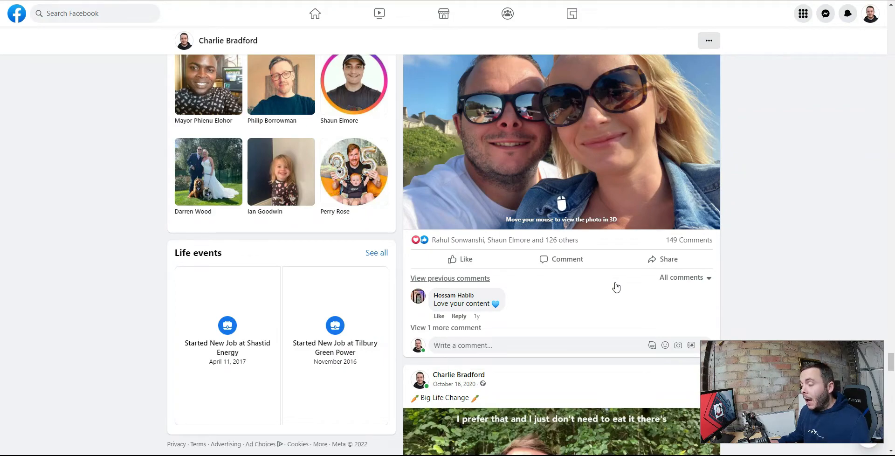
mouse_move(615, 288)
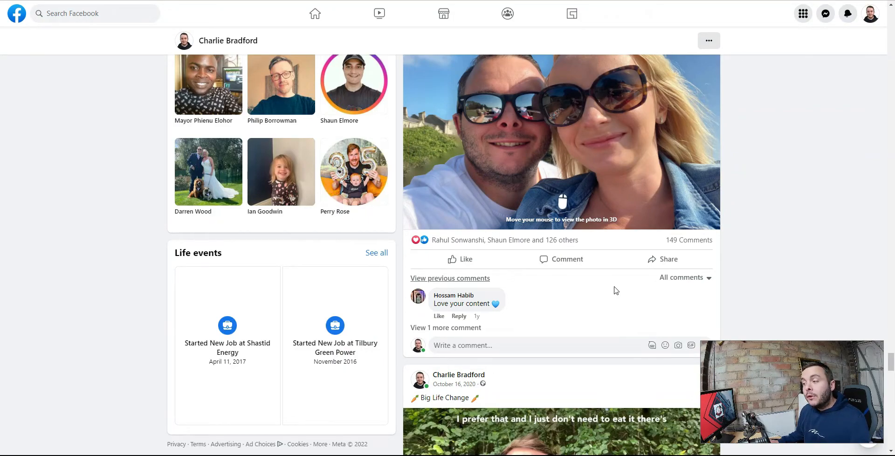
mouse_move(731, 176)
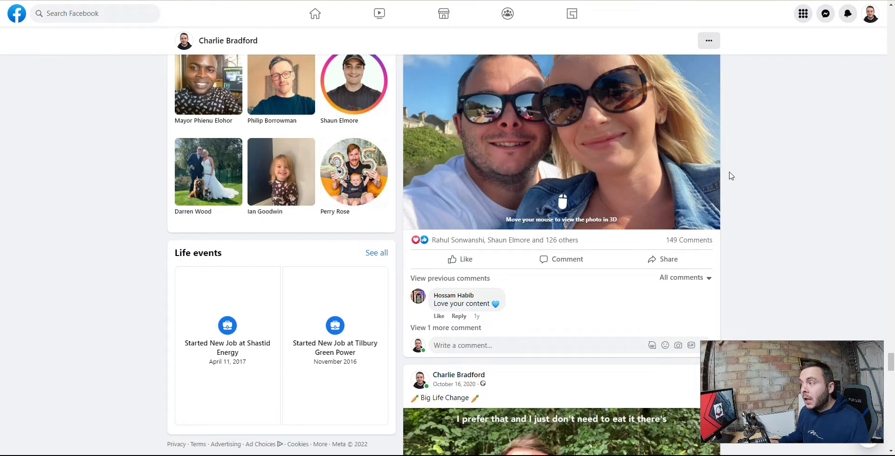
mouse_move(651, 294)
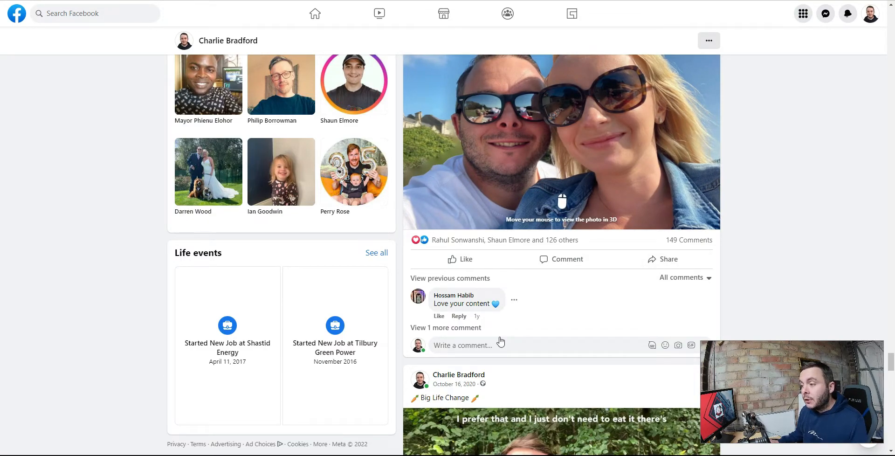
mouse_move(542, 318)
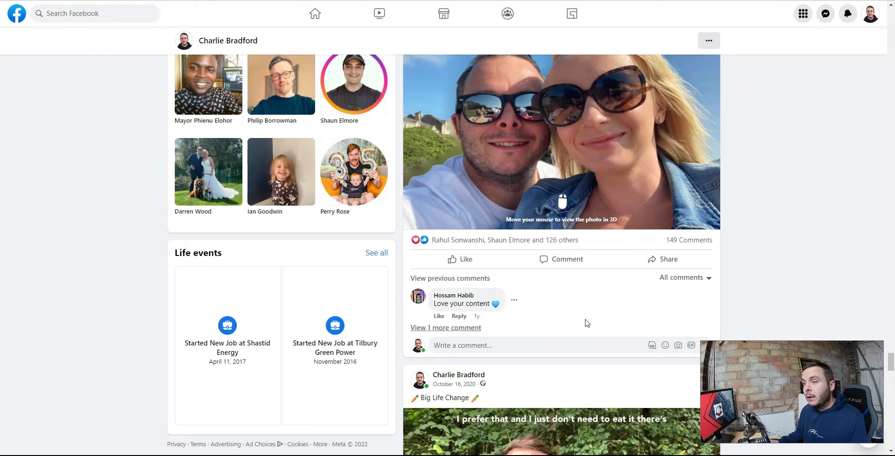
mouse_move(567, 314)
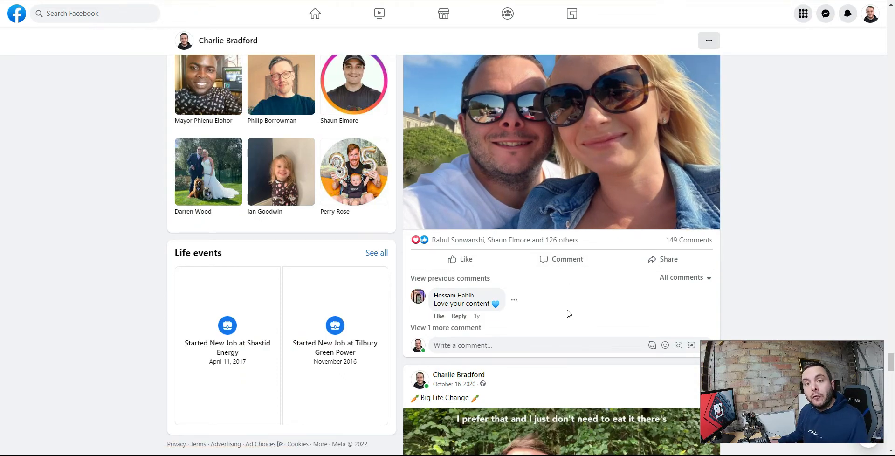
mouse_move(571, 312)
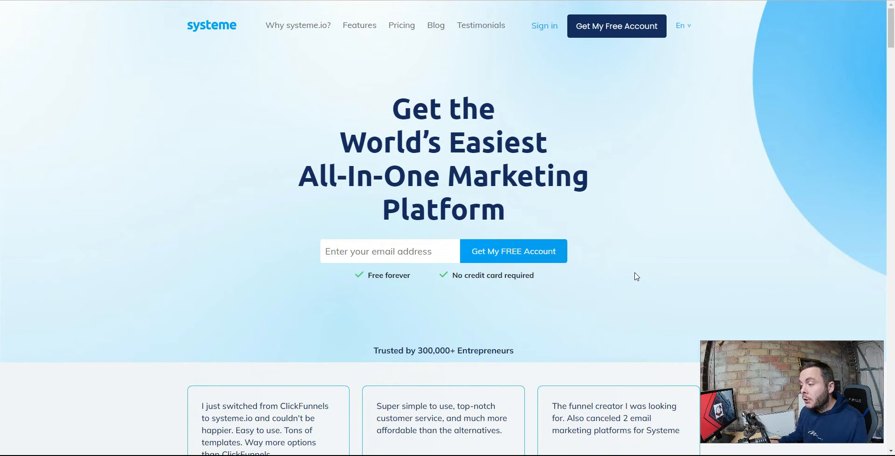
mouse_move(697, 238)
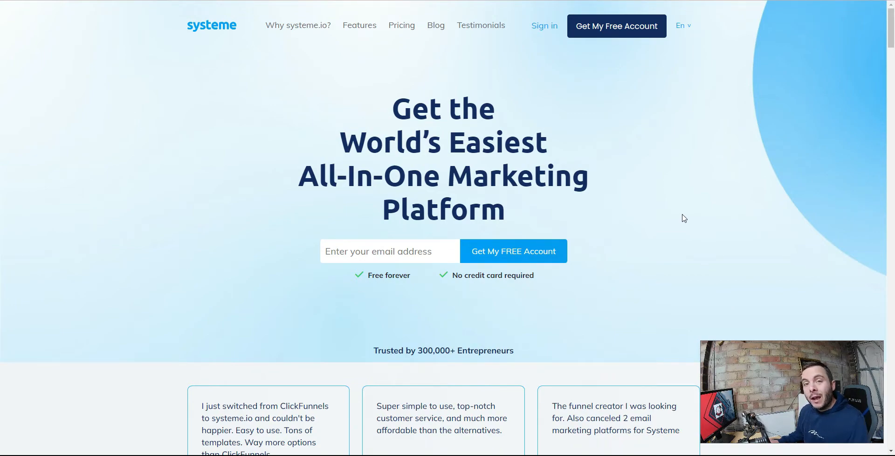
mouse_move(524, 44)
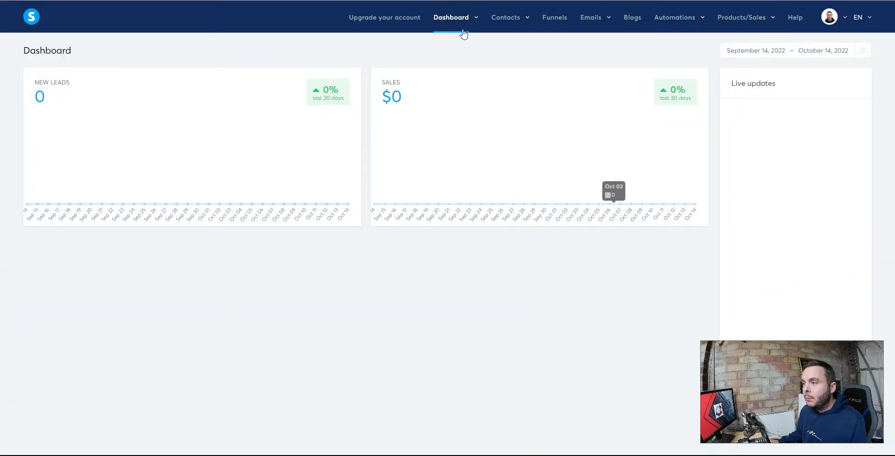
Step: Go to the Funnels list and open the Bridge funnel's steps
click(504, 17)
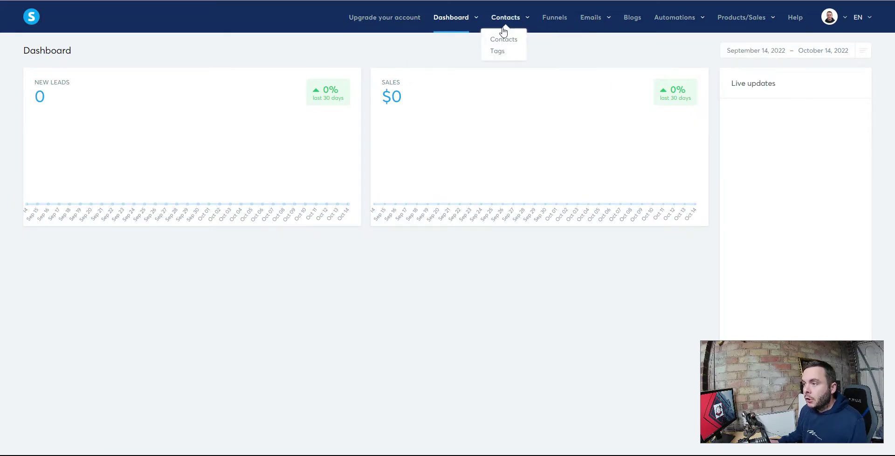
click(553, 17)
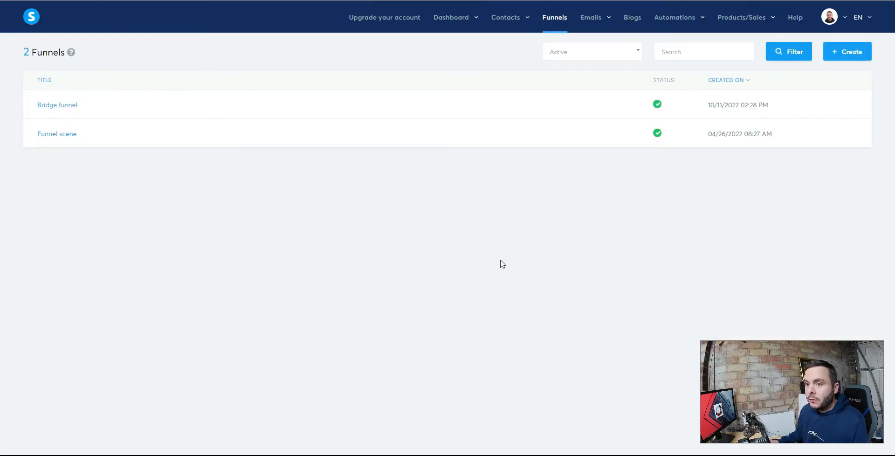
mouse_move(70, 108)
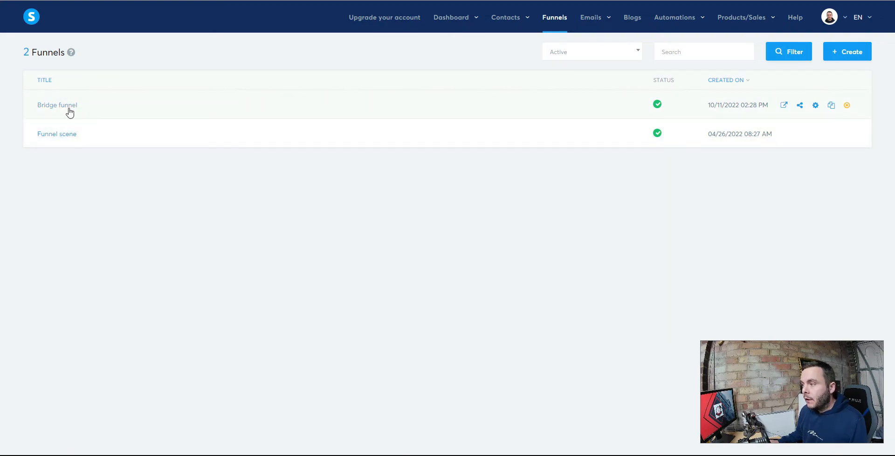
click(57, 105)
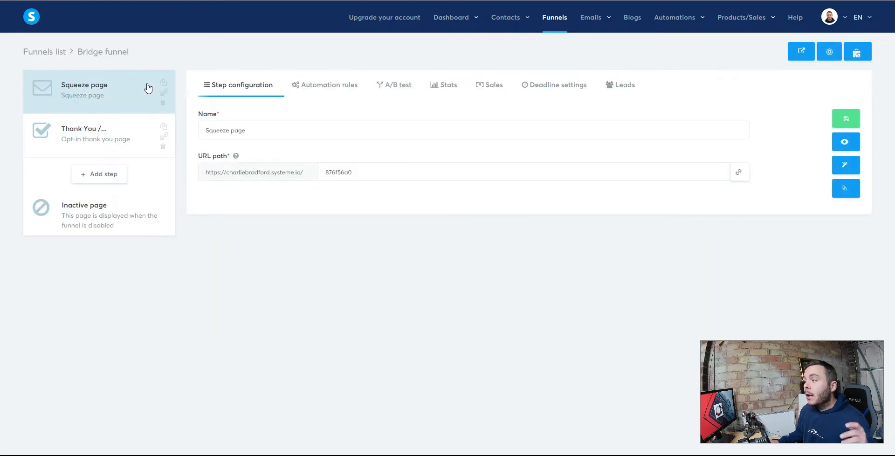
mouse_move(102, 22)
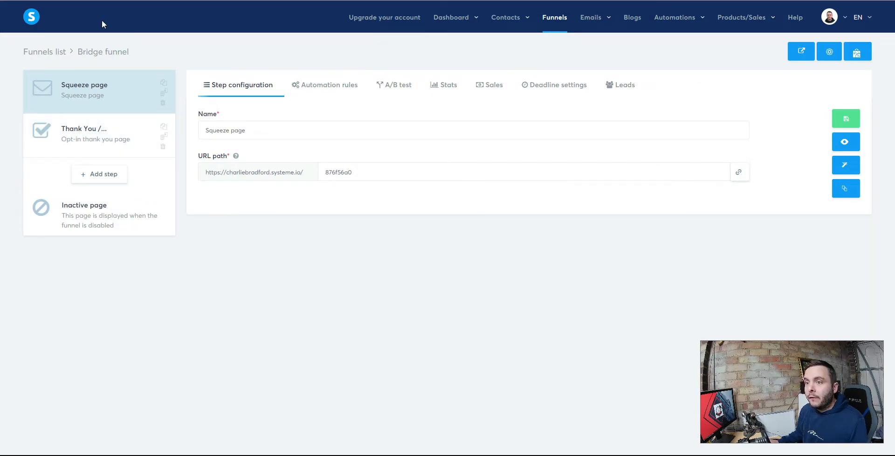
Step: Create a new funnel named 'test' with the Build an audience type
click(846, 51)
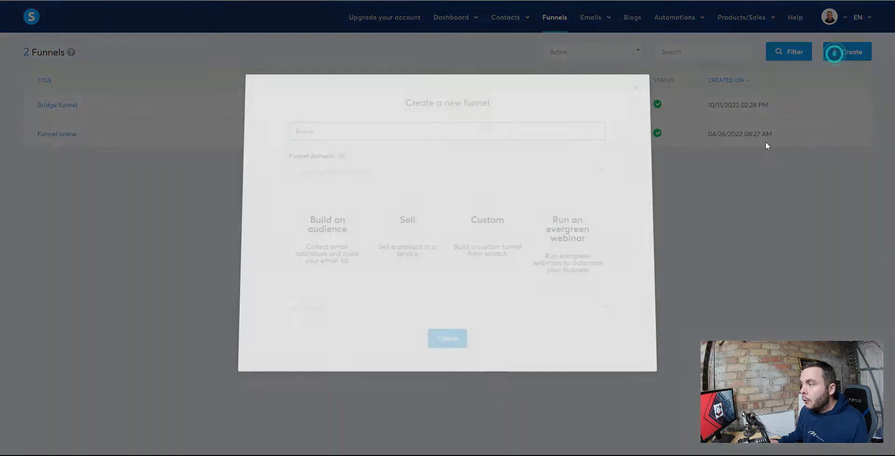
text(test)
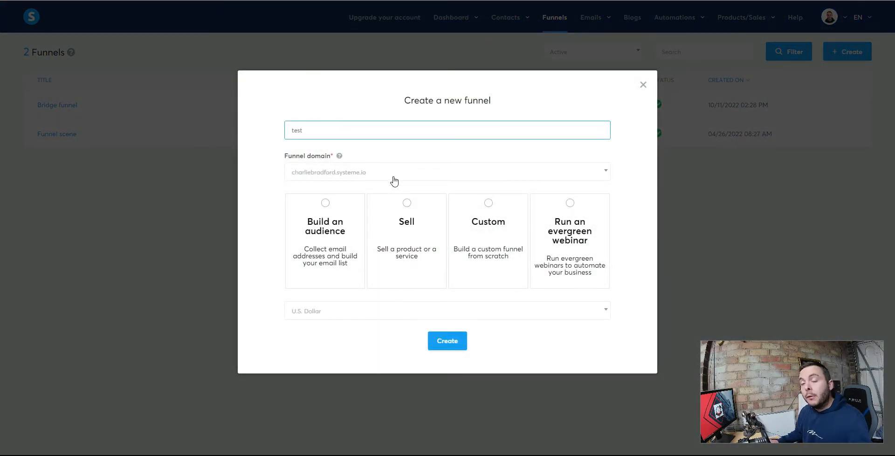
click(325, 202)
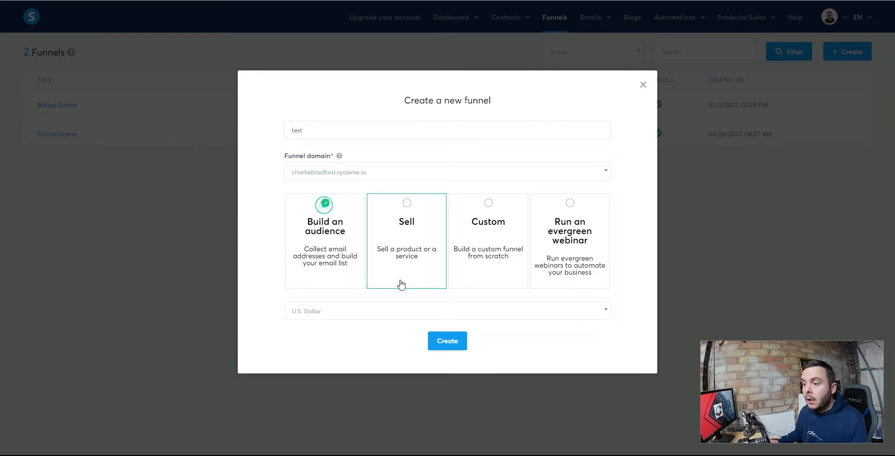
click(446, 340)
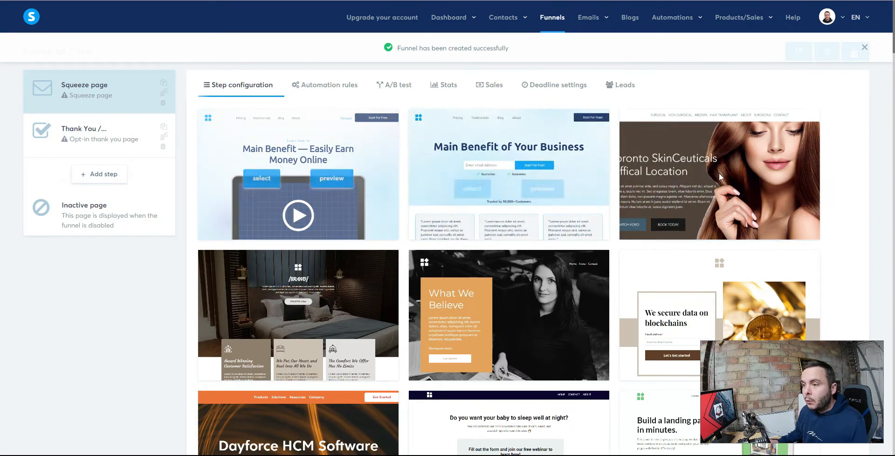
scroll(down, 3)
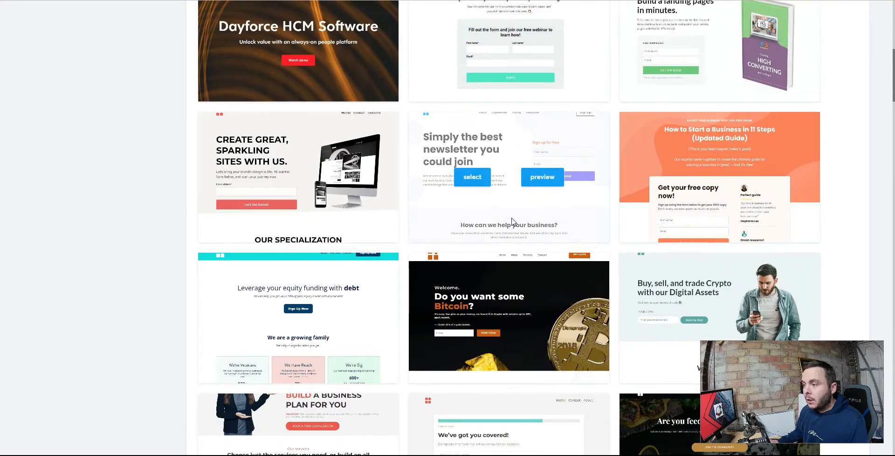
mouse_move(573, 282)
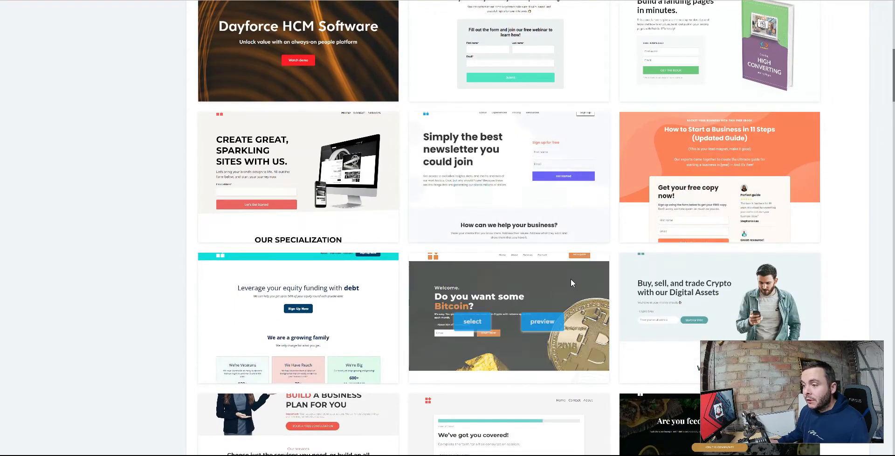
scroll(down, 3)
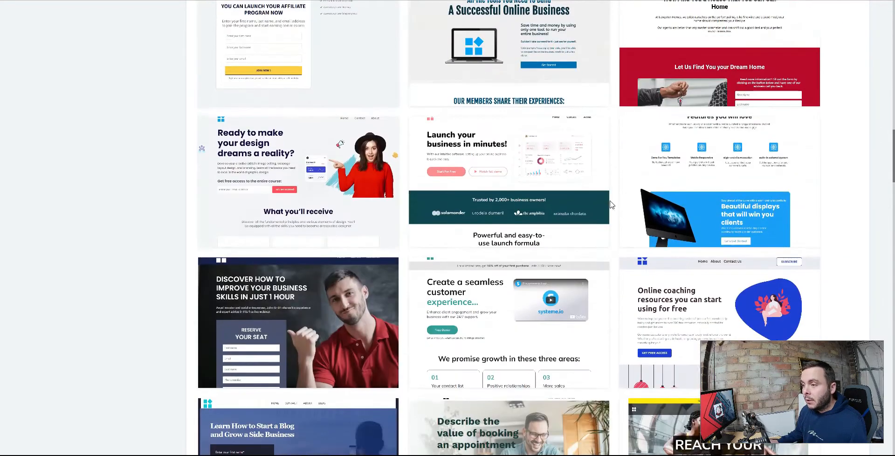
scroll(down, 3)
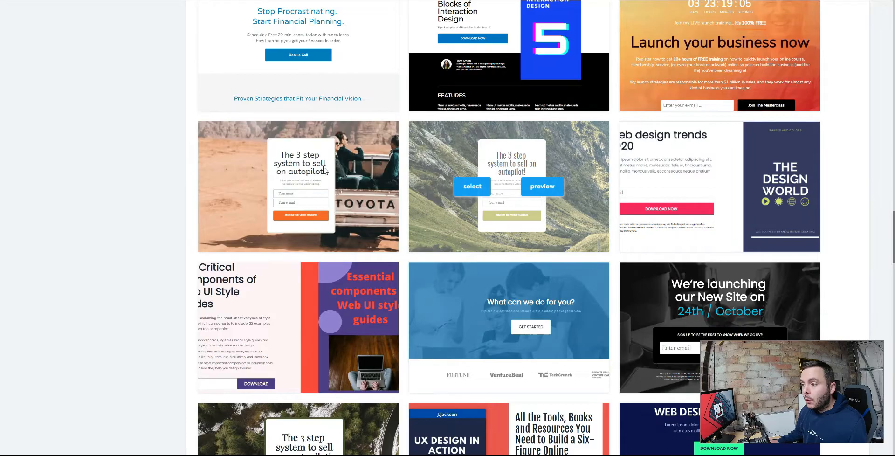
scroll(down, 3)
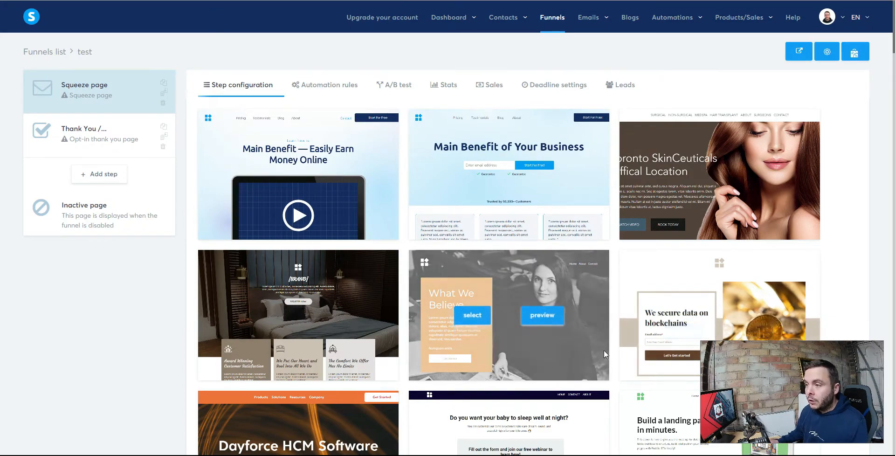
mouse_move(606, 209)
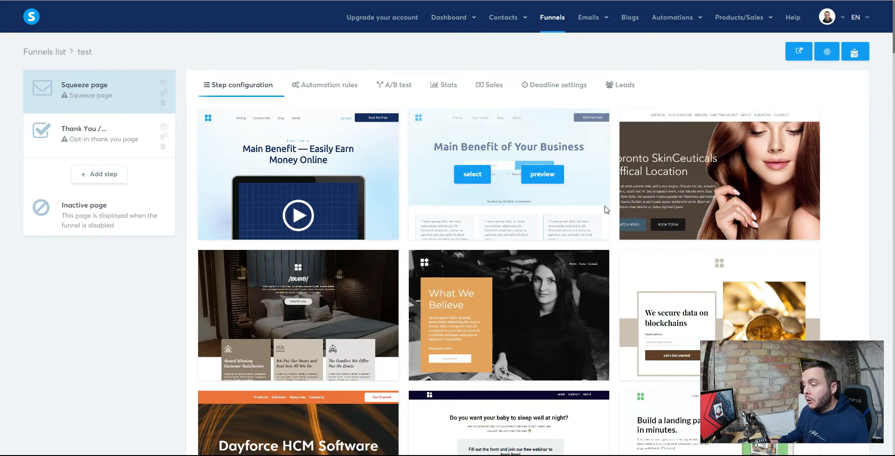
mouse_move(448, 49)
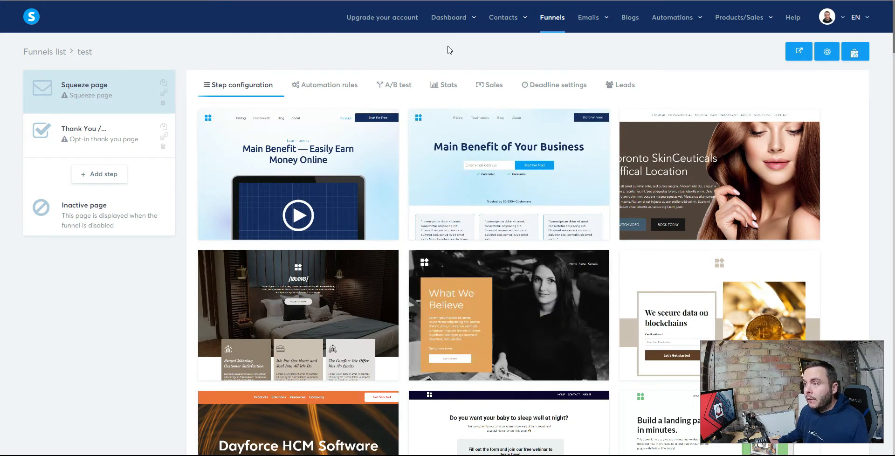
mouse_move(332, 64)
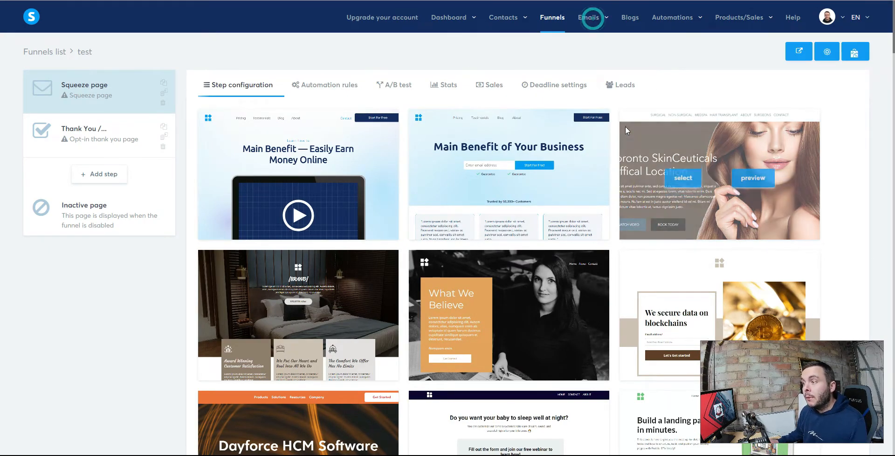
Step: Show the email Campaigns list with the Bridge page funnel campaign
click(588, 17)
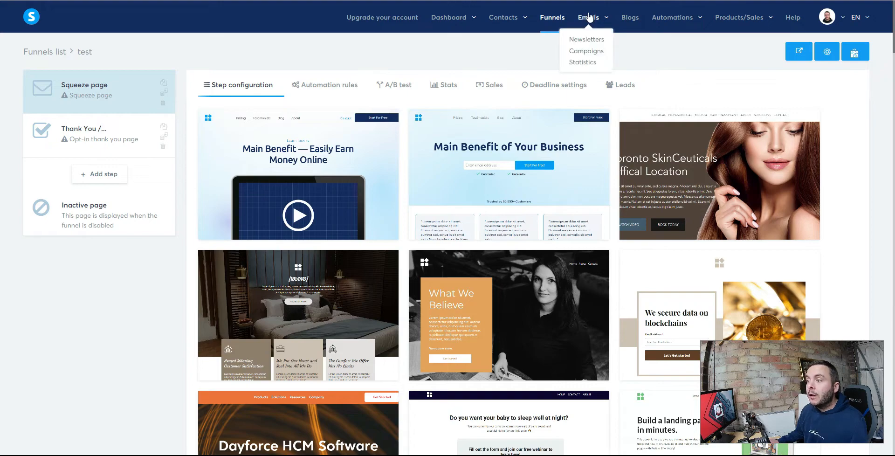
mouse_move(585, 50)
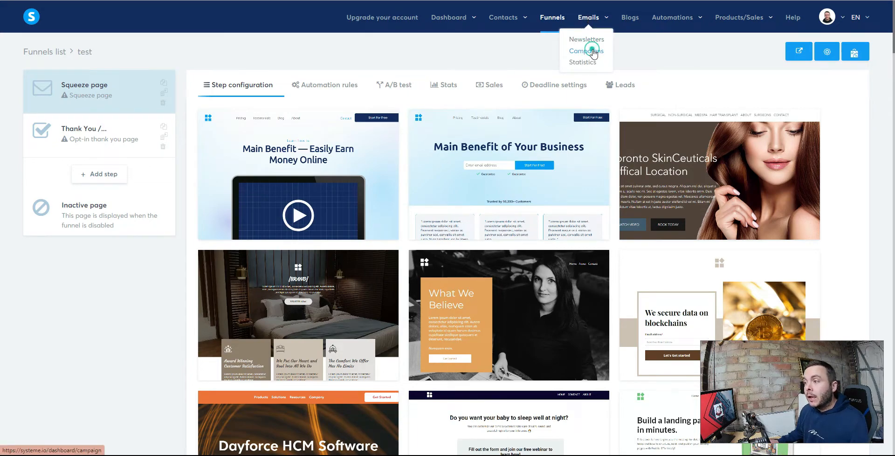
click(583, 50)
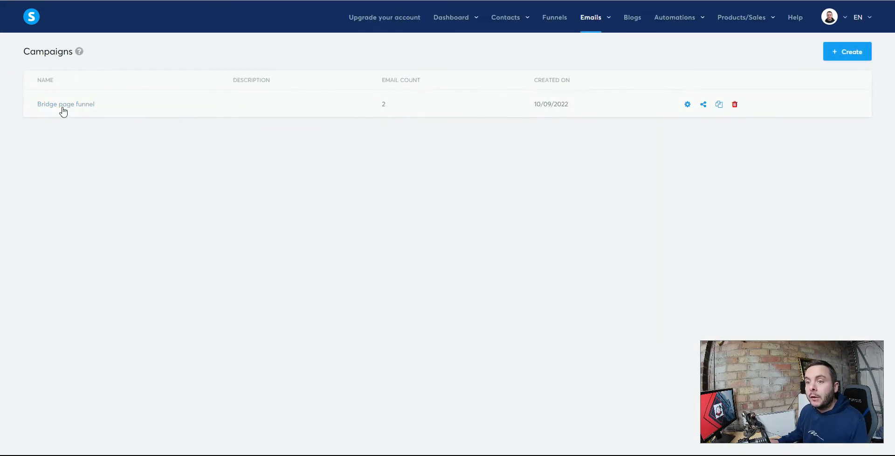
mouse_move(303, 106)
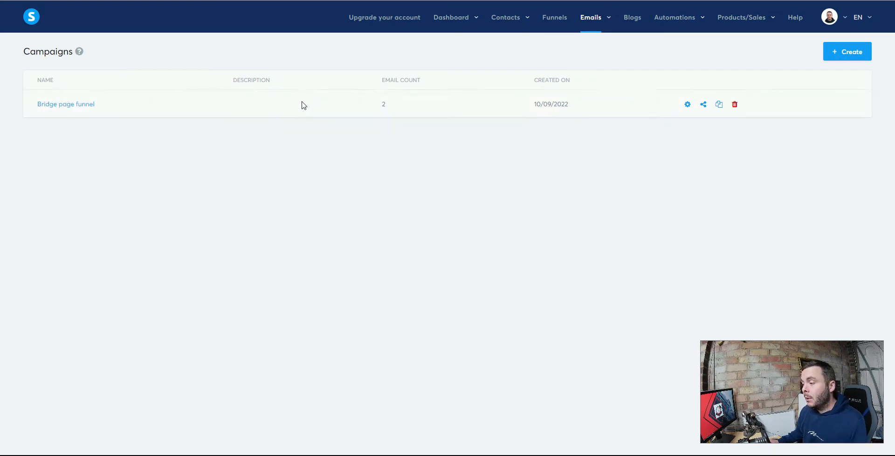
mouse_move(72, 113)
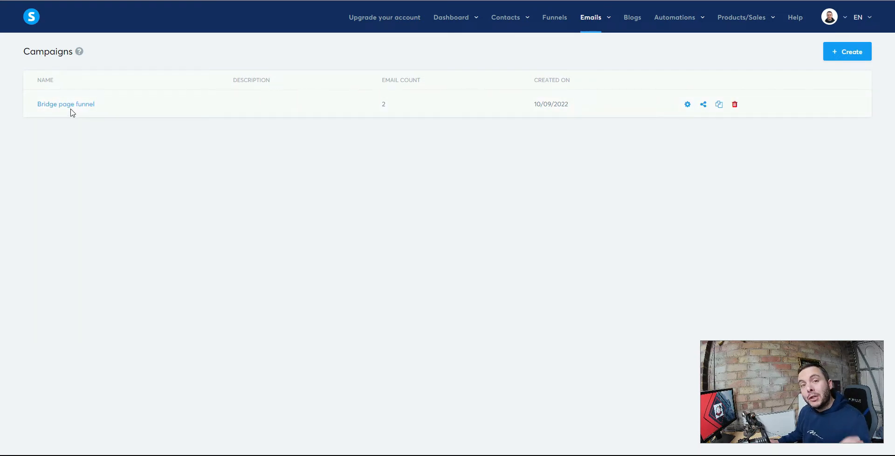
mouse_move(69, 121)
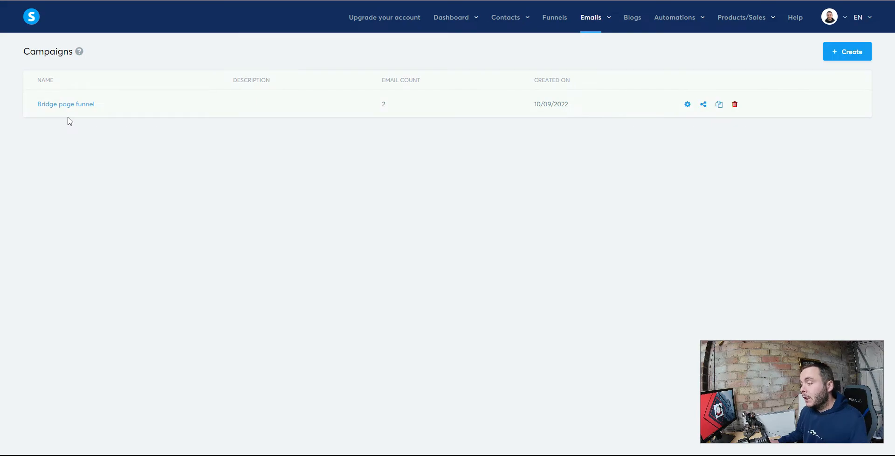
mouse_move(65, 104)
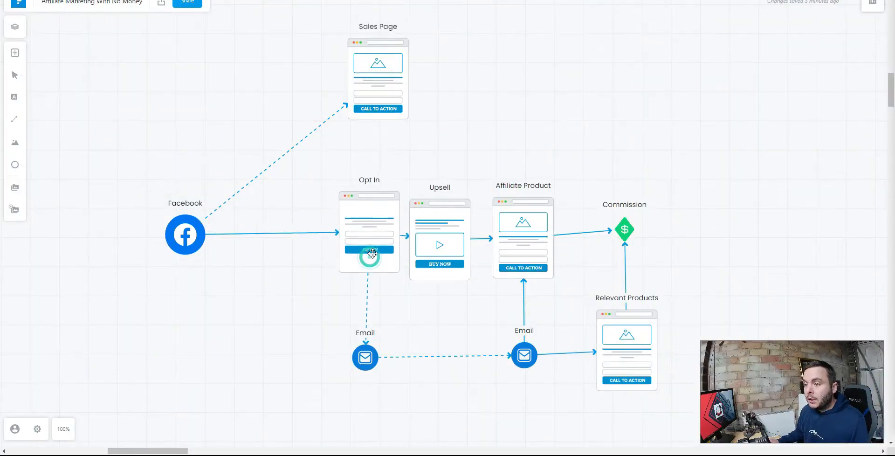
Step: Walk through the Upsell, Affiliate Product and Relevant Products pages on the Facebook funnel map
click(439, 237)
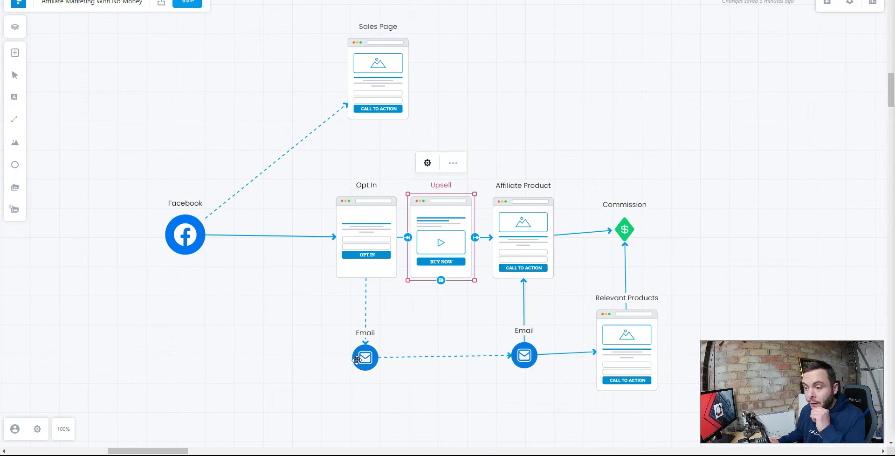
click(364, 358)
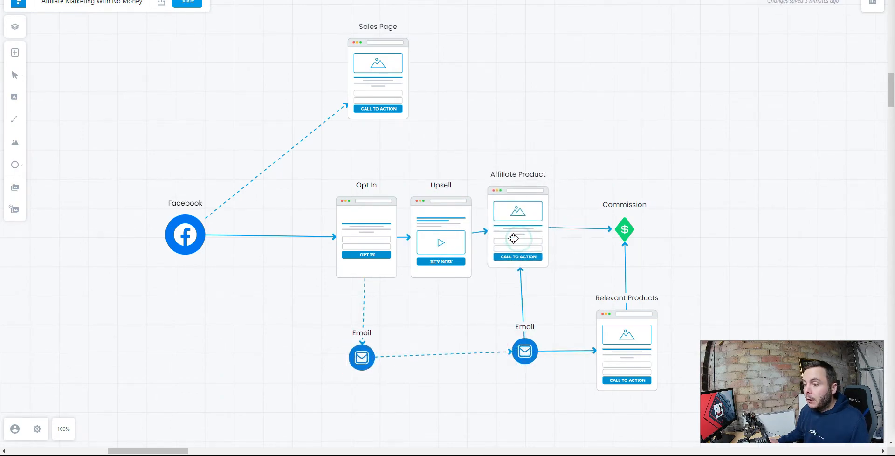
click(517, 225)
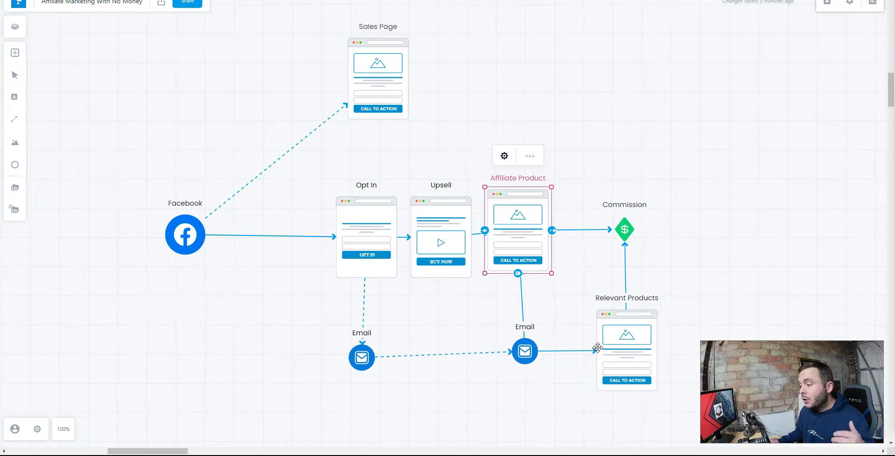
mouse_move(522, 320)
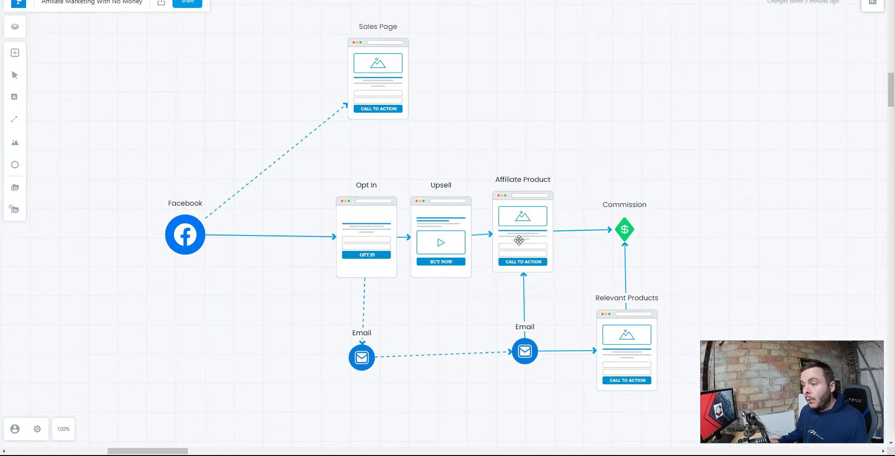
click(522, 231)
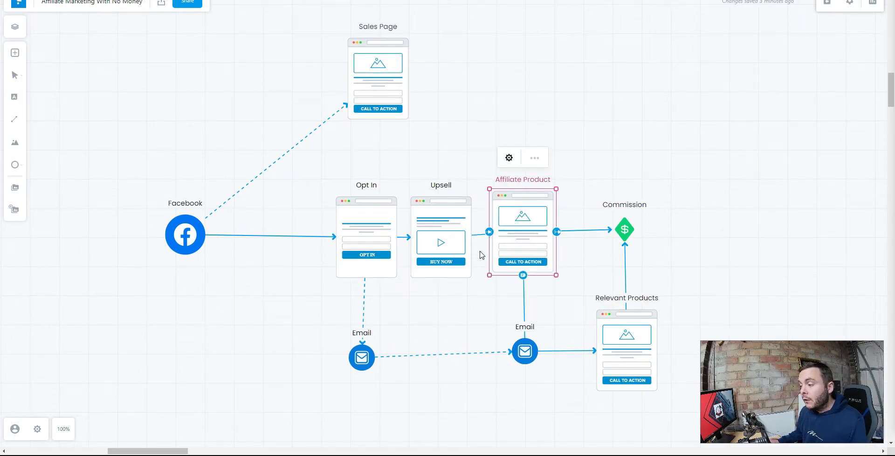
mouse_move(524, 348)
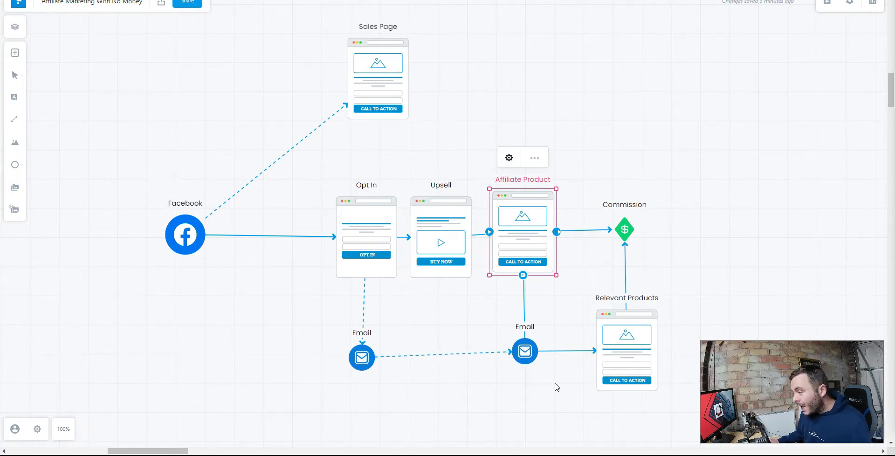
mouse_move(370, 366)
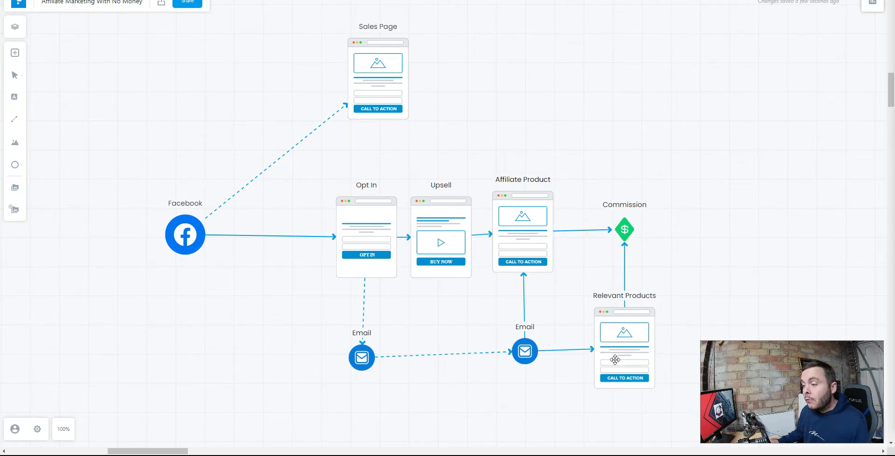
click(624, 348)
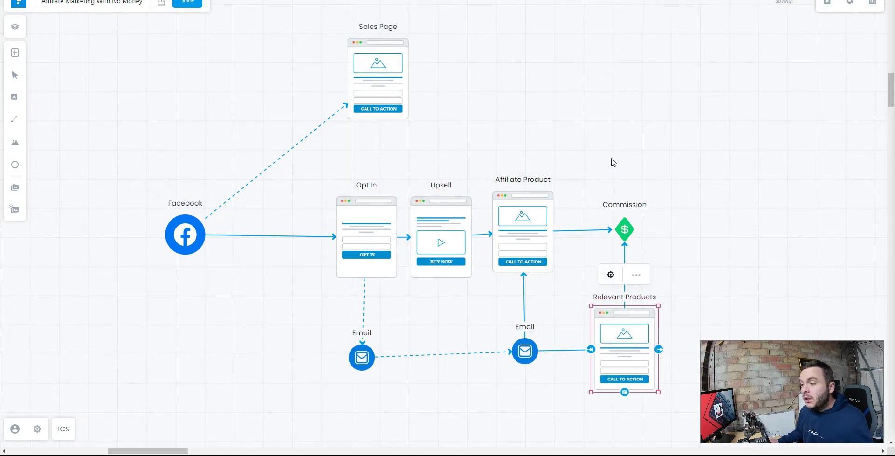
mouse_move(608, 111)
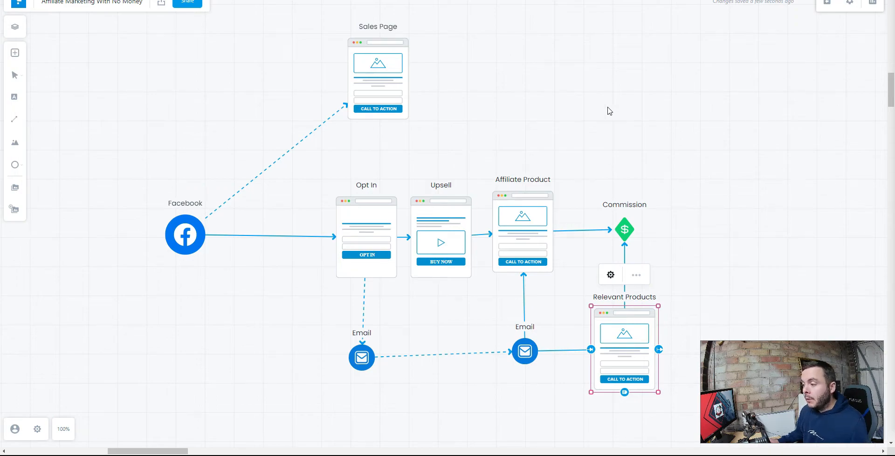
mouse_move(599, 106)
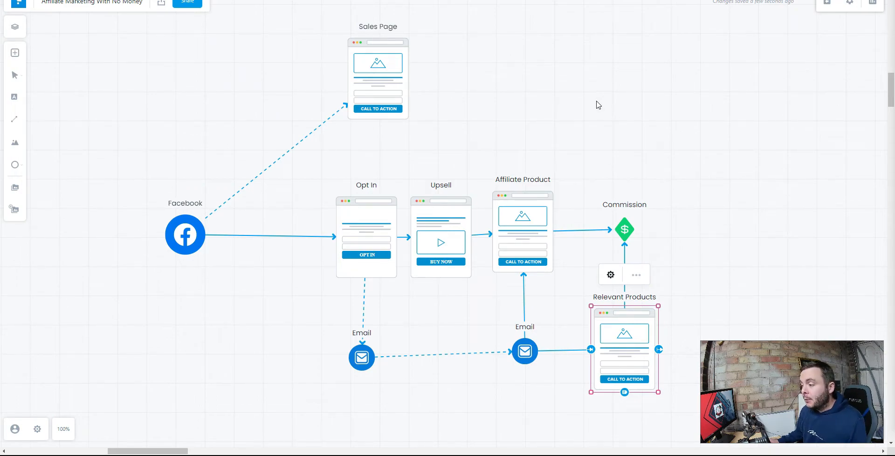
mouse_move(600, 95)
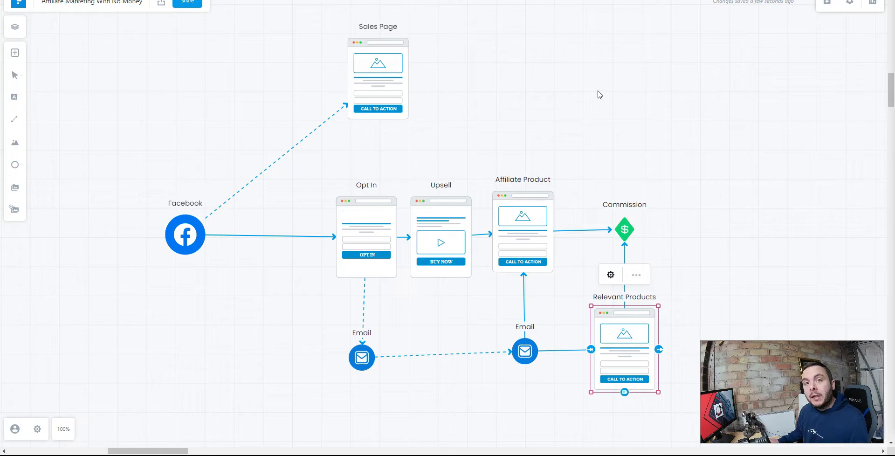
mouse_move(609, 111)
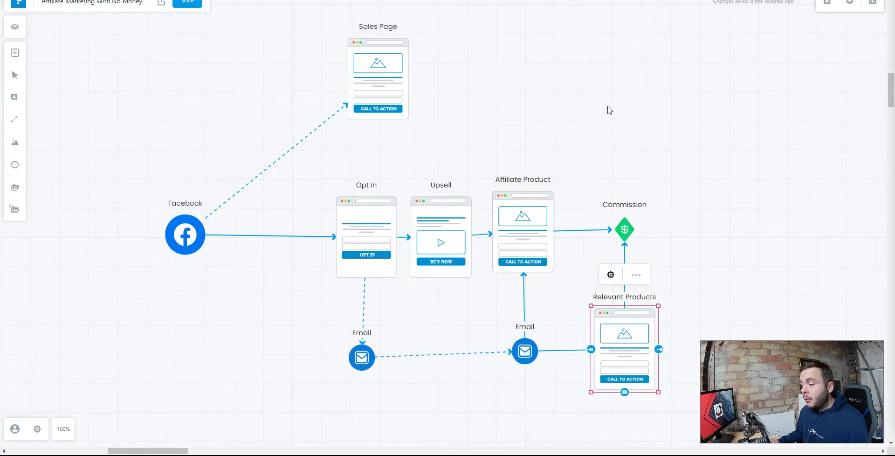
mouse_move(375, 175)
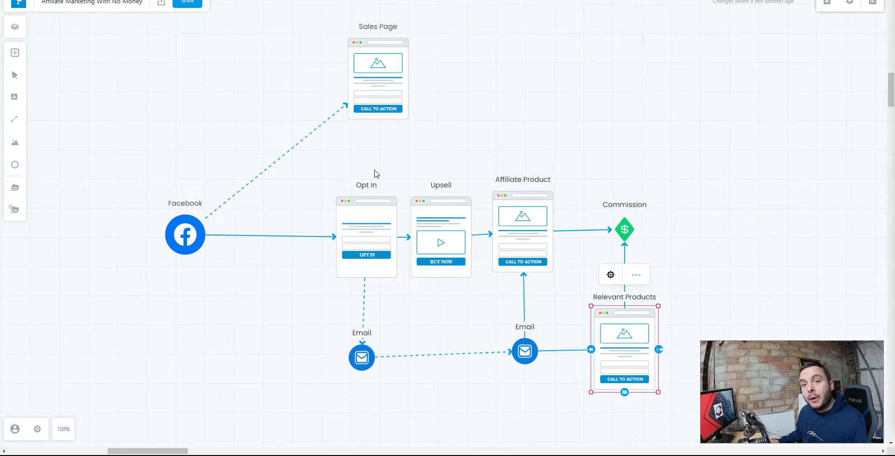
mouse_move(370, 164)
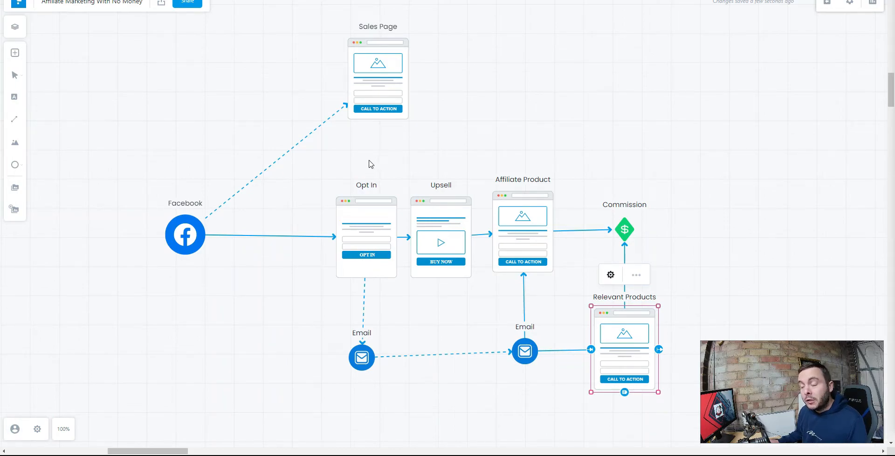
mouse_move(311, 183)
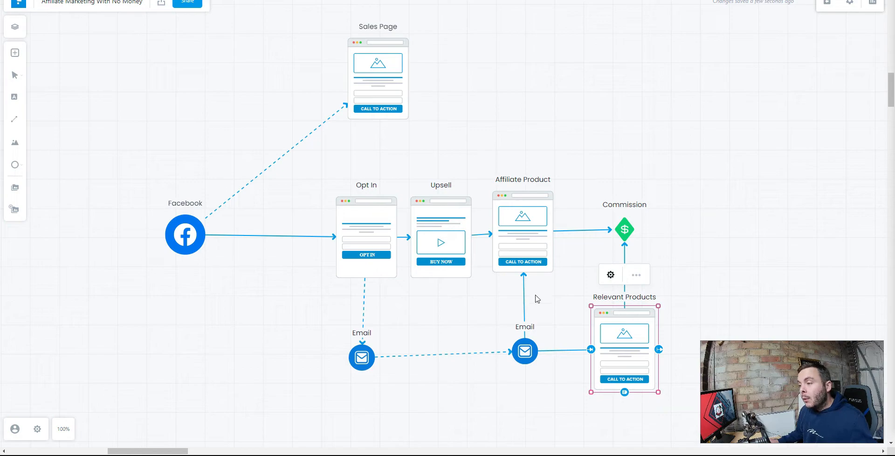
mouse_move(339, 249)
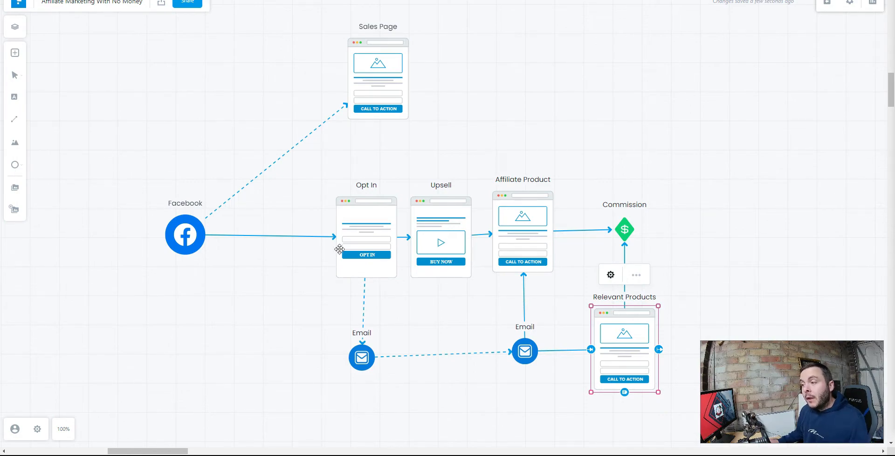
mouse_move(448, 285)
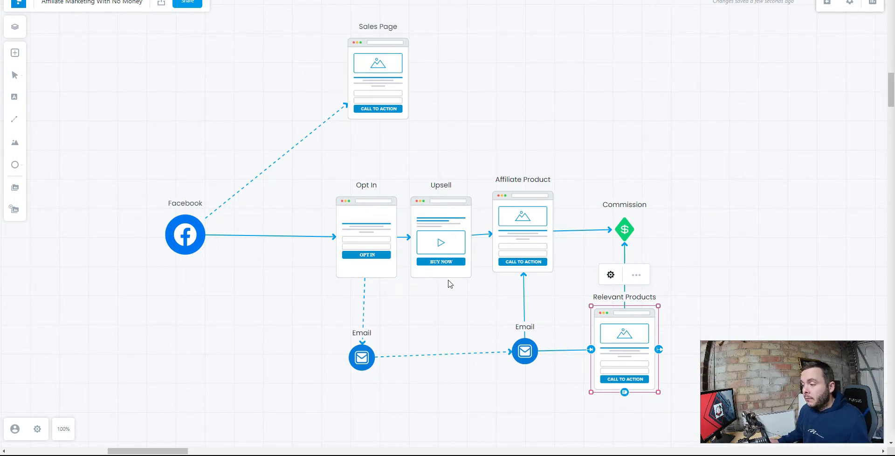
mouse_move(522, 242)
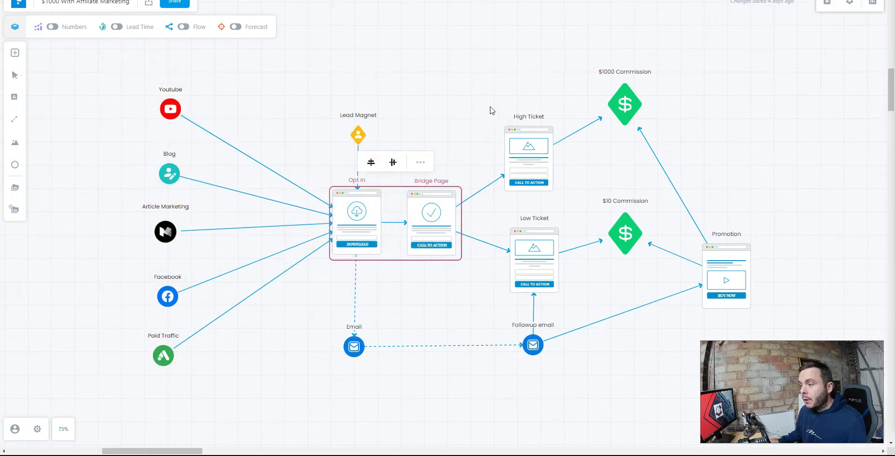
Step: Review the Low Ticket page, $10 Commission icon and High Ticket page on the $1000 map
click(492, 110)
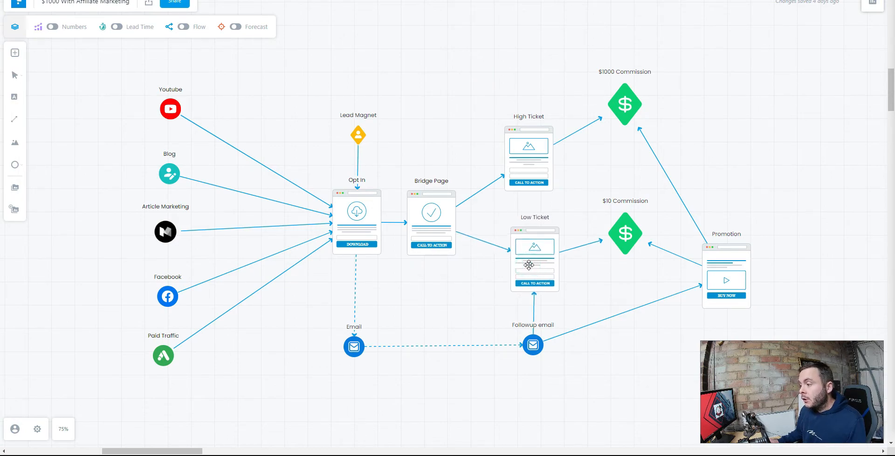
click(534, 259)
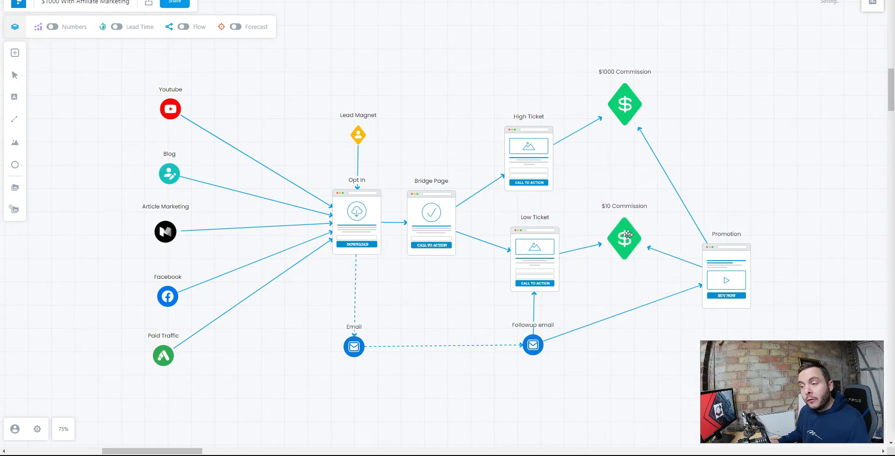
click(624, 239)
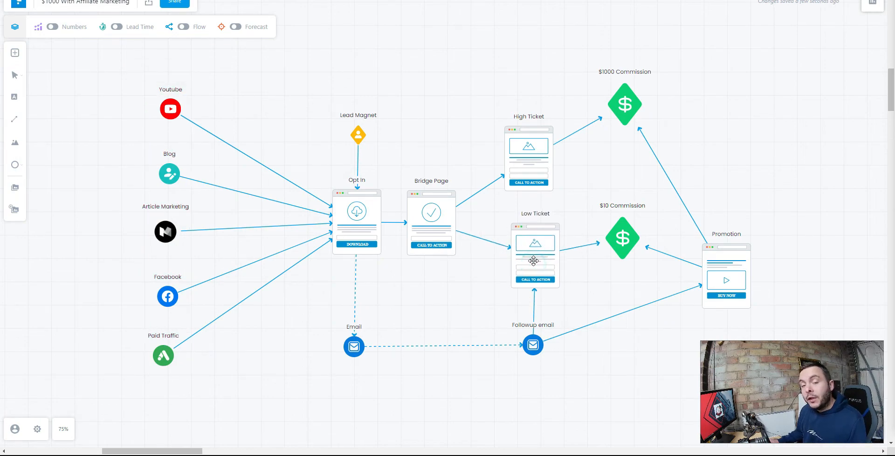
click(528, 158)
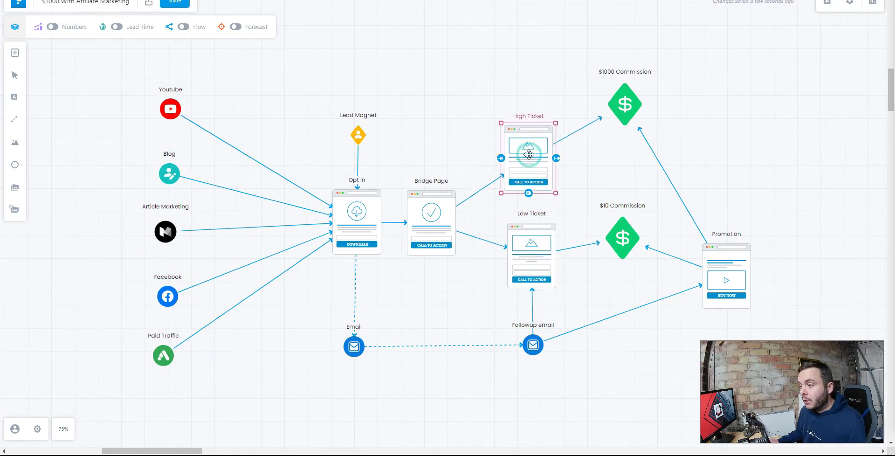
Step: Select the Low Ticket page and traffic sources, then reposition the Low Ticket page slightly
click(530, 254)
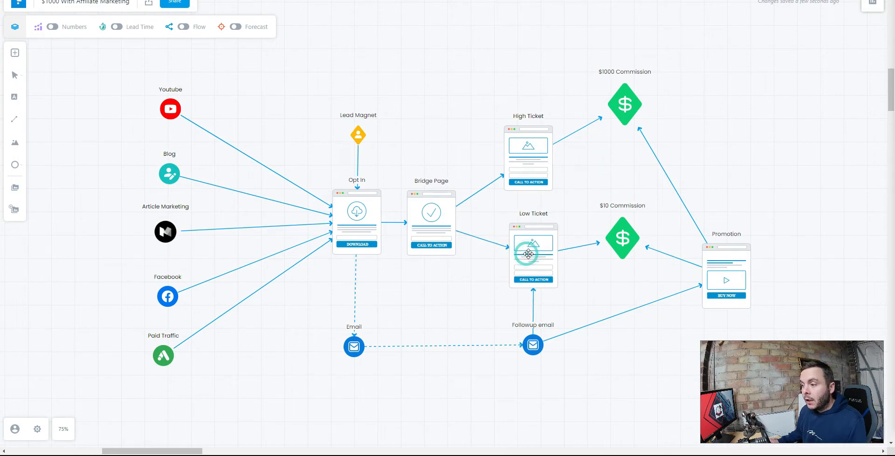
click(532, 254)
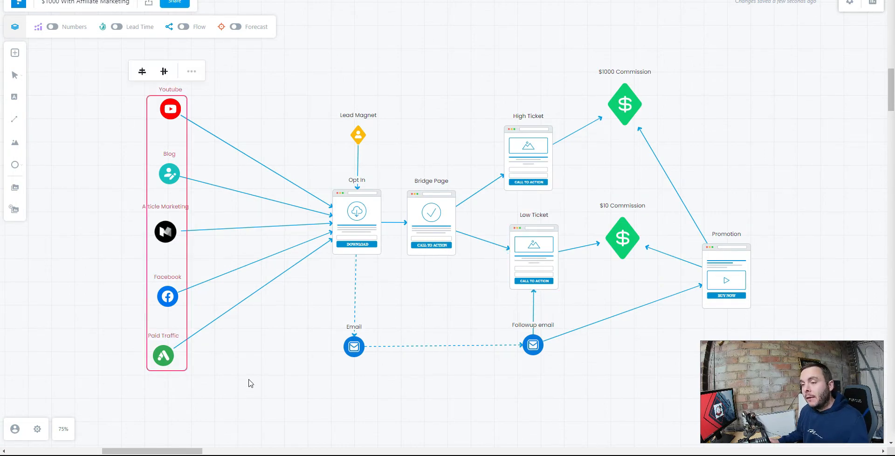
mouse_move(270, 358)
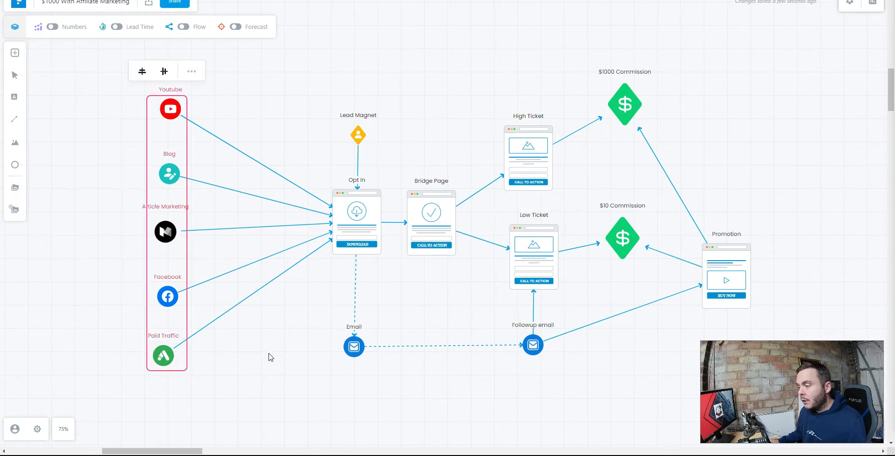
click(270, 357)
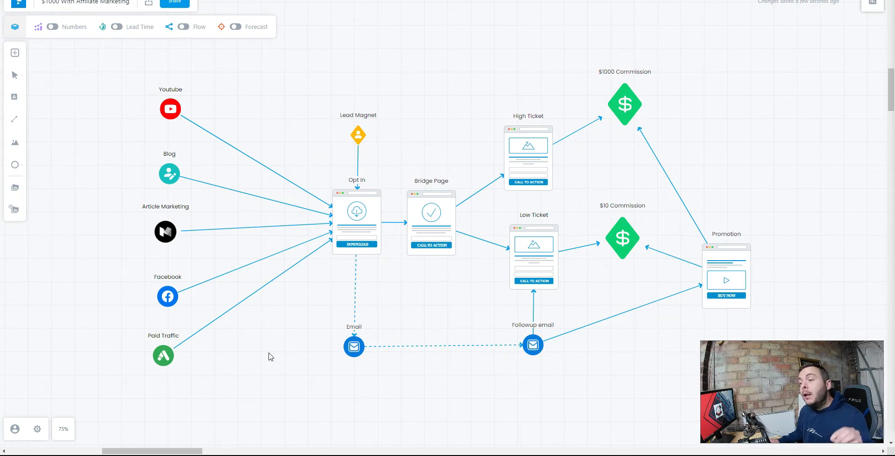
mouse_move(279, 355)
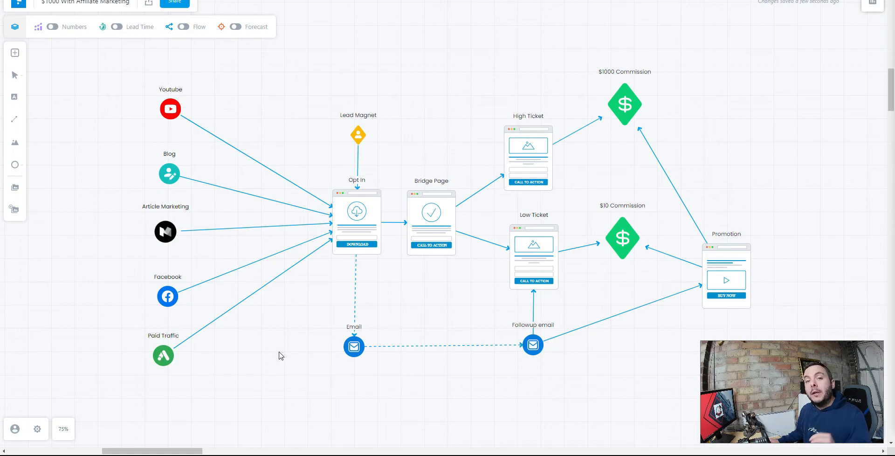
mouse_move(287, 352)
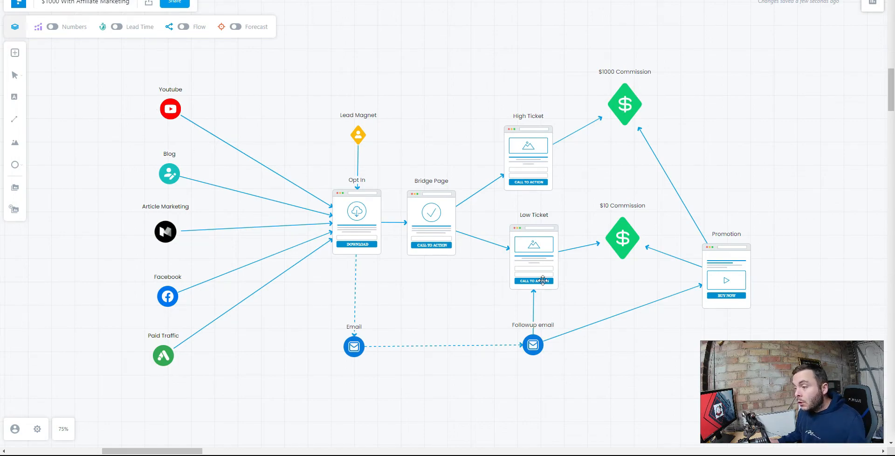
click(533, 255)
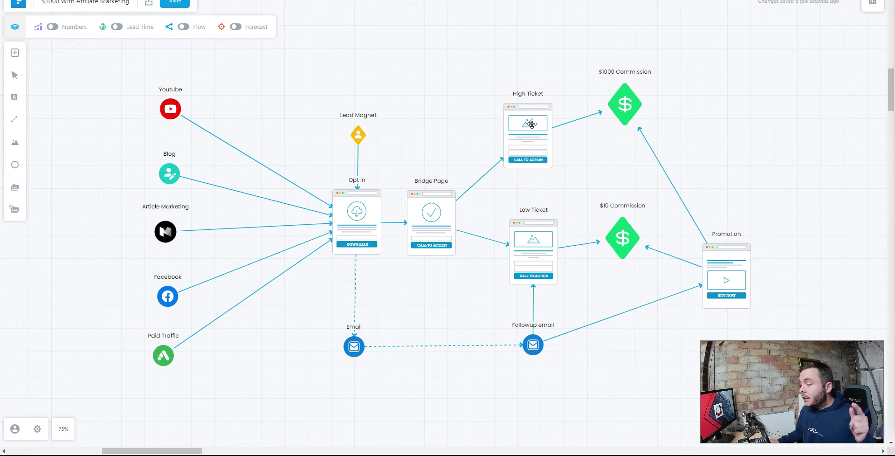
Step: Raise the High Ticket page higher above the Low Ticket page
click(528, 135)
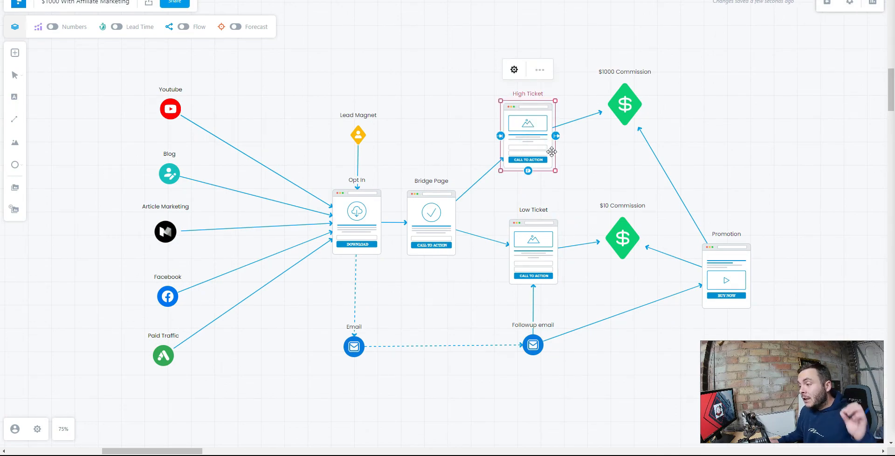
mouse_move(569, 157)
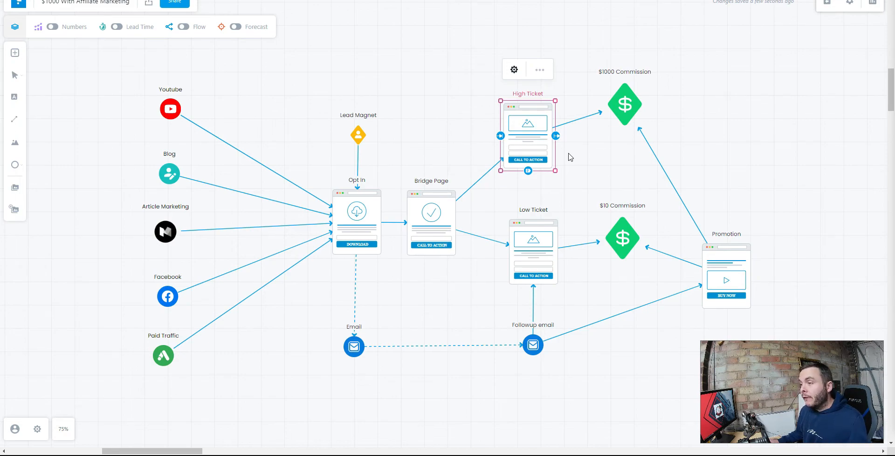
mouse_move(554, 126)
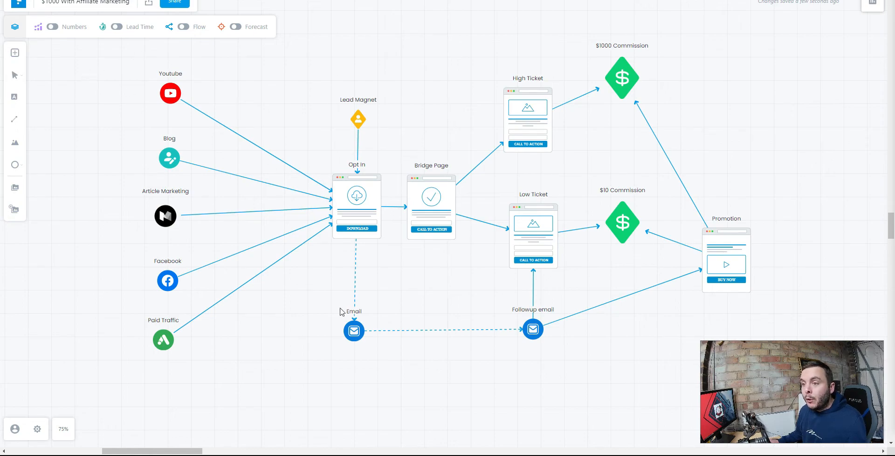
mouse_move(575, 92)
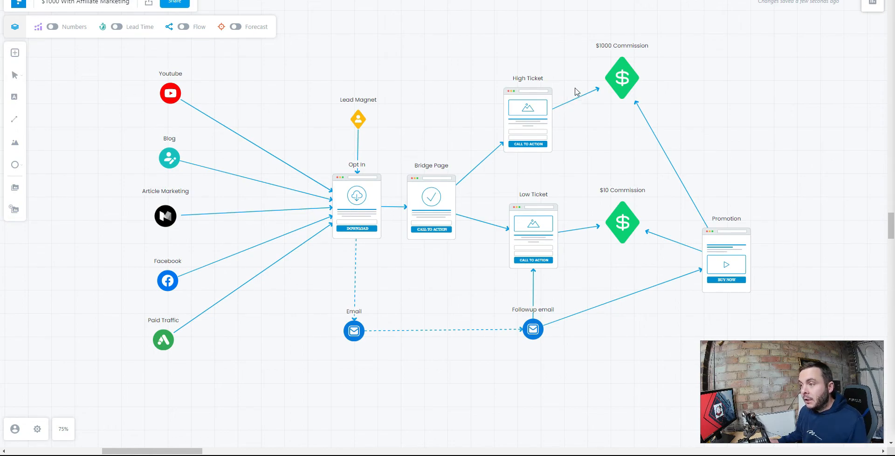
mouse_move(621, 59)
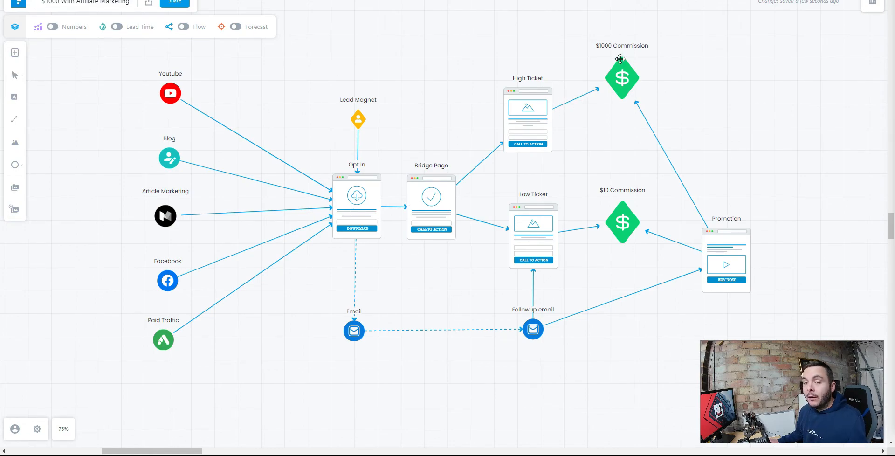
mouse_move(624, 55)
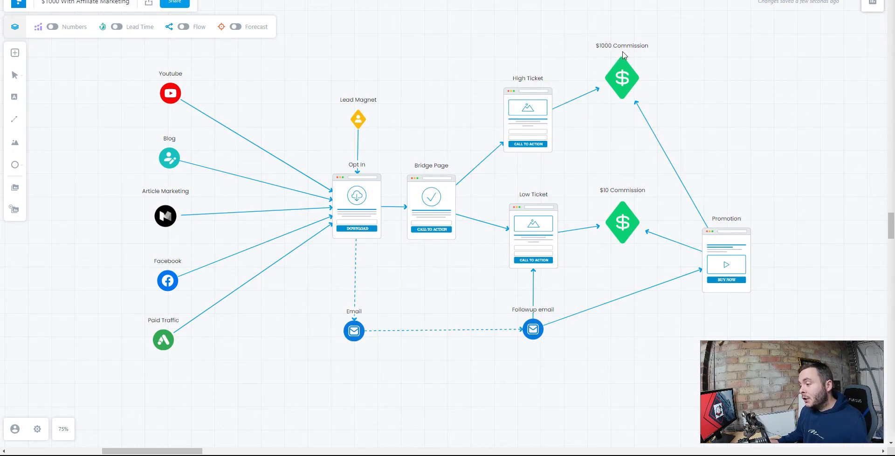
mouse_move(620, 47)
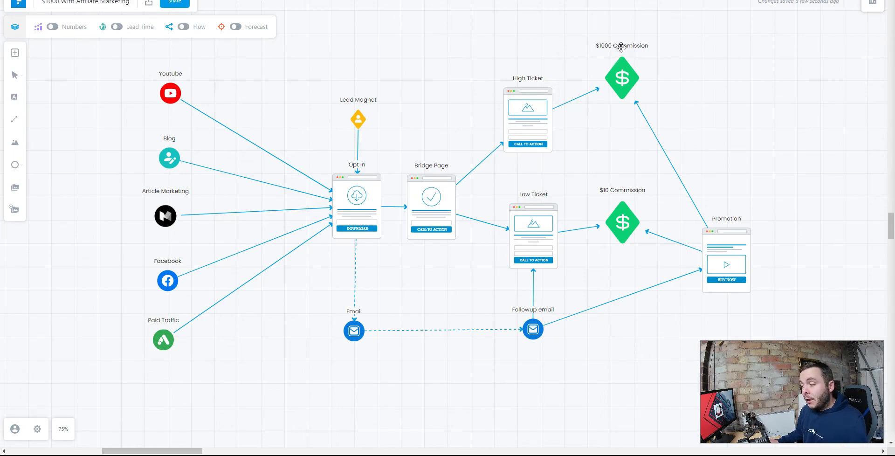
mouse_move(725, 95)
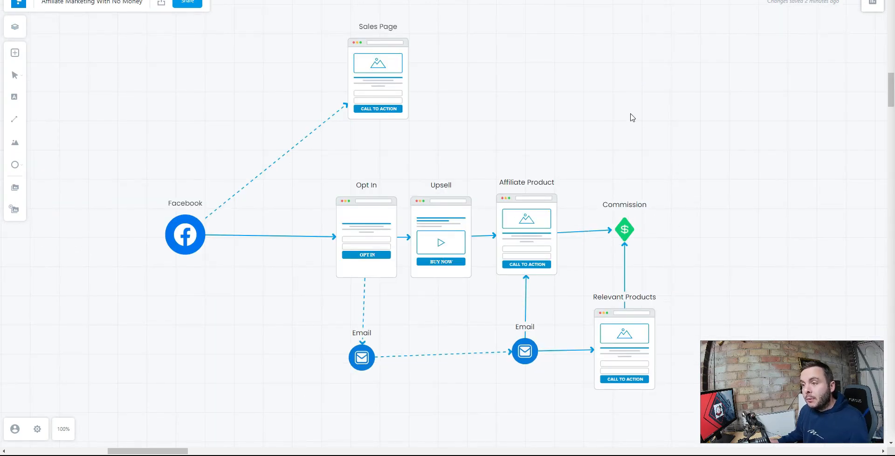
mouse_move(625, 124)
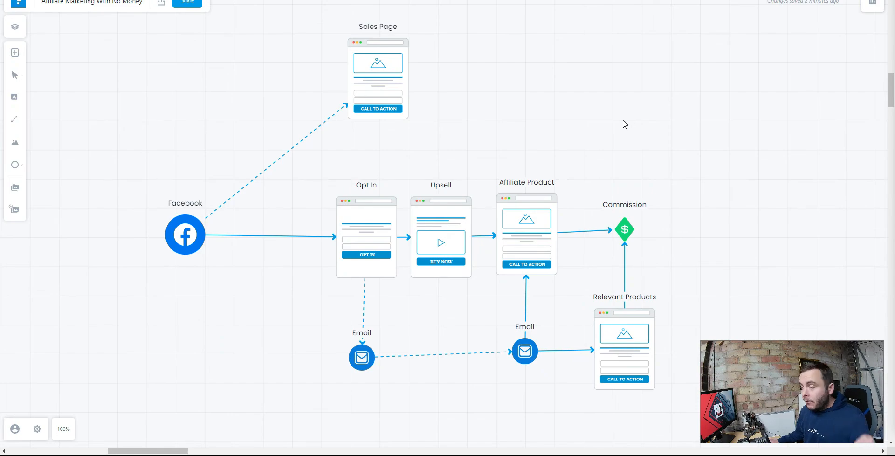
mouse_move(625, 118)
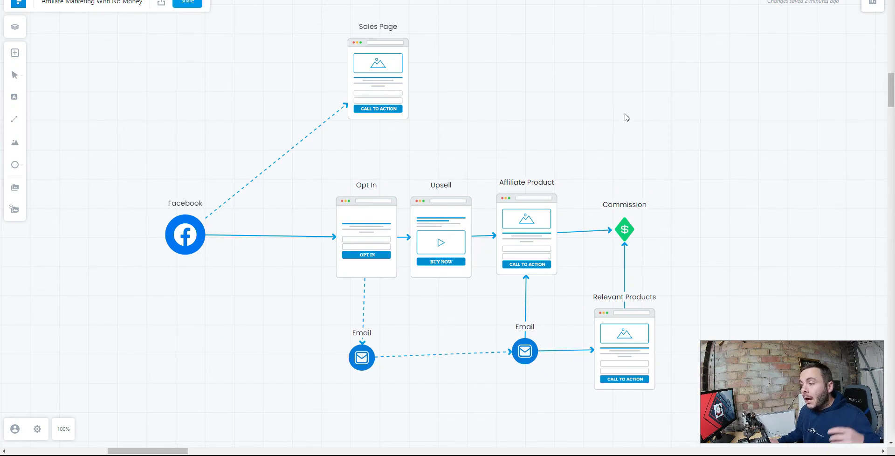
mouse_move(624, 122)
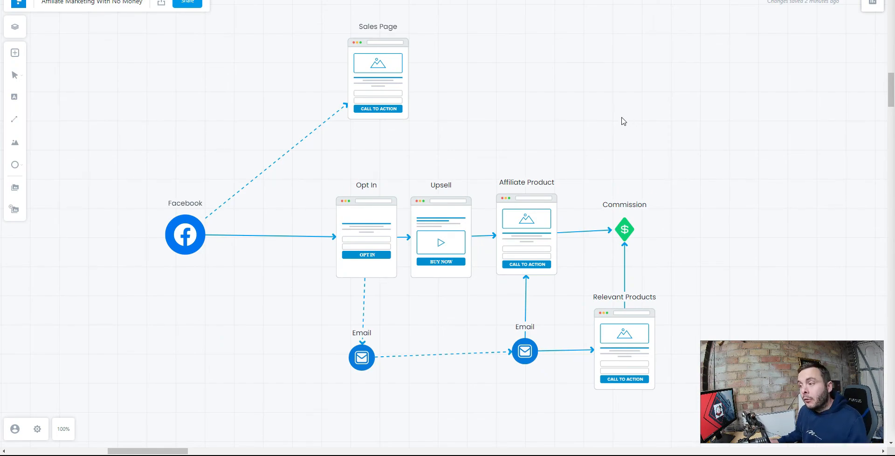